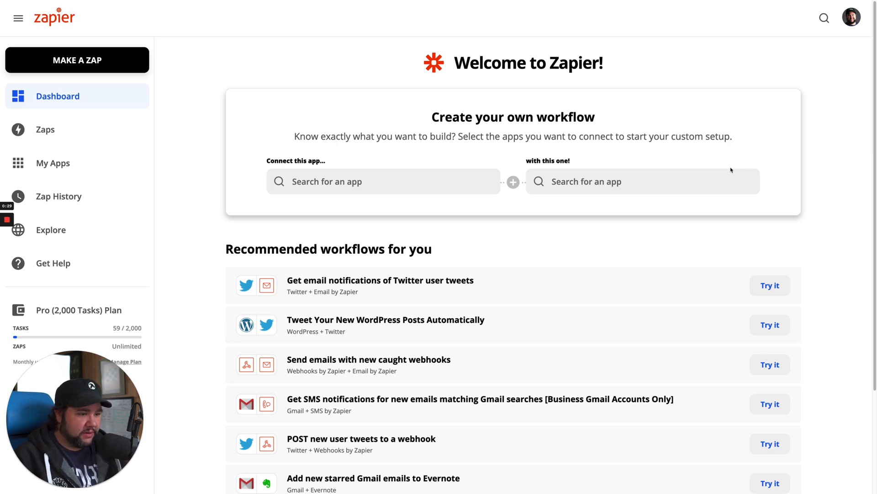
pyautogui.moveTo(414, 209)
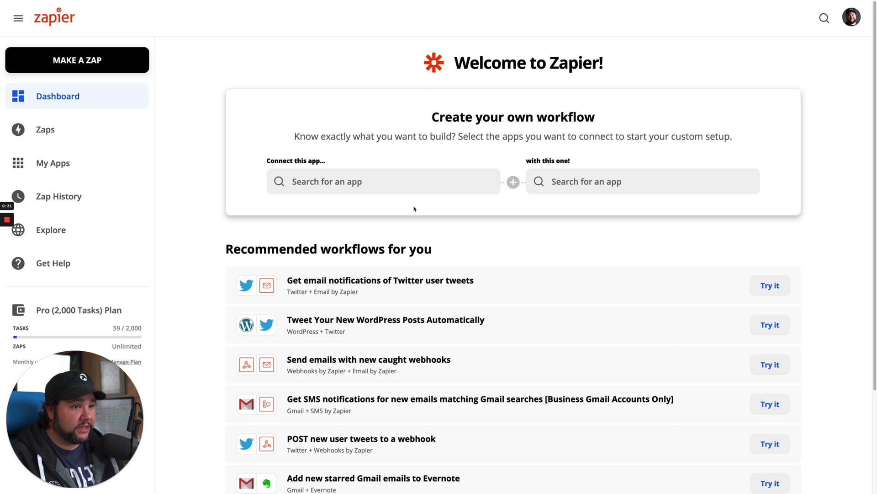
# Choose Dropbox as the trigger app and Airtable as the action app for a new Zap.
pyautogui.click(383, 181)
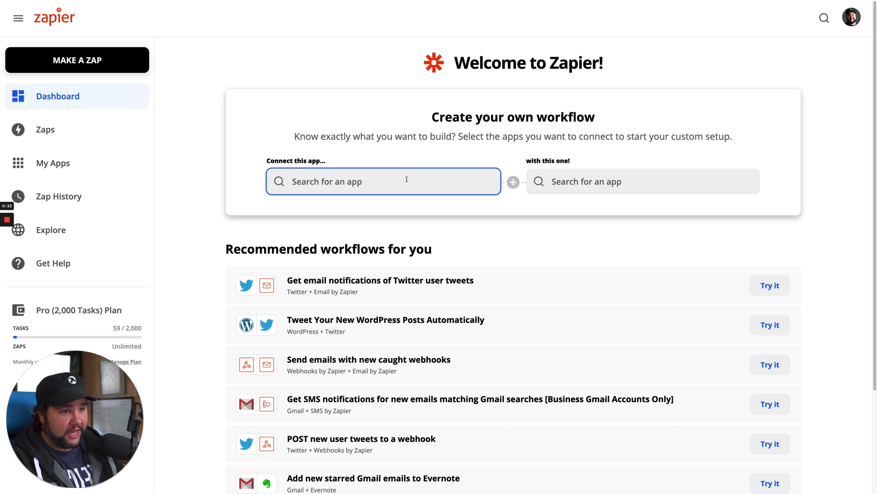
pyautogui.write('Drop')
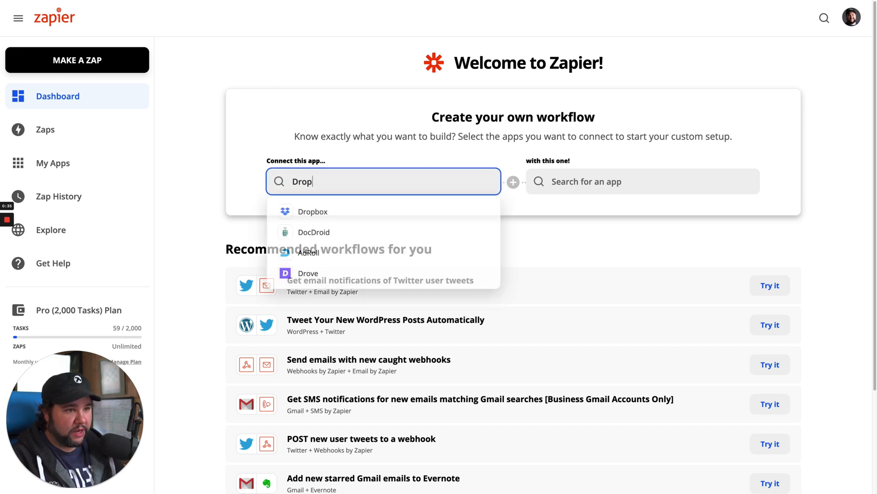
pyautogui.click(312, 211)
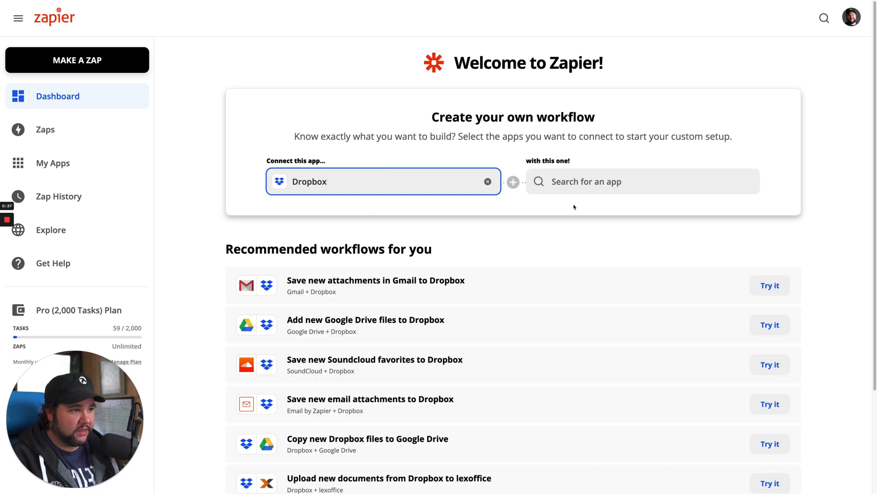
pyautogui.write('A')
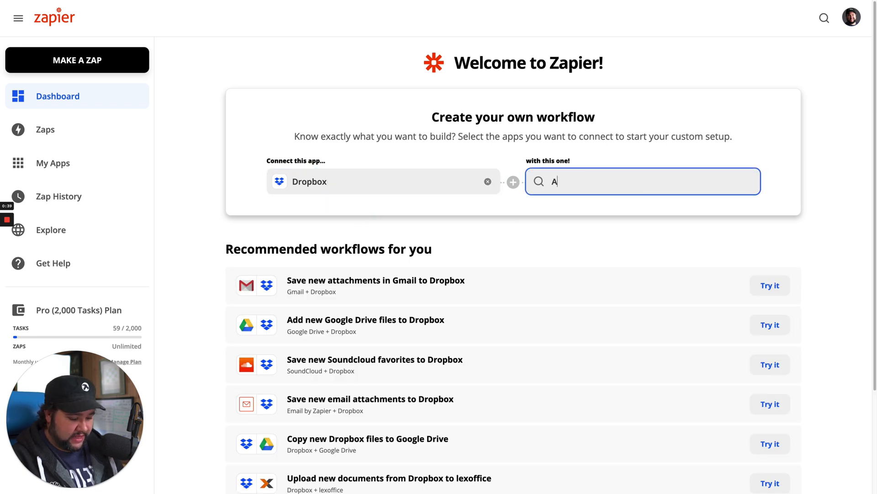
pyautogui.write('ir')
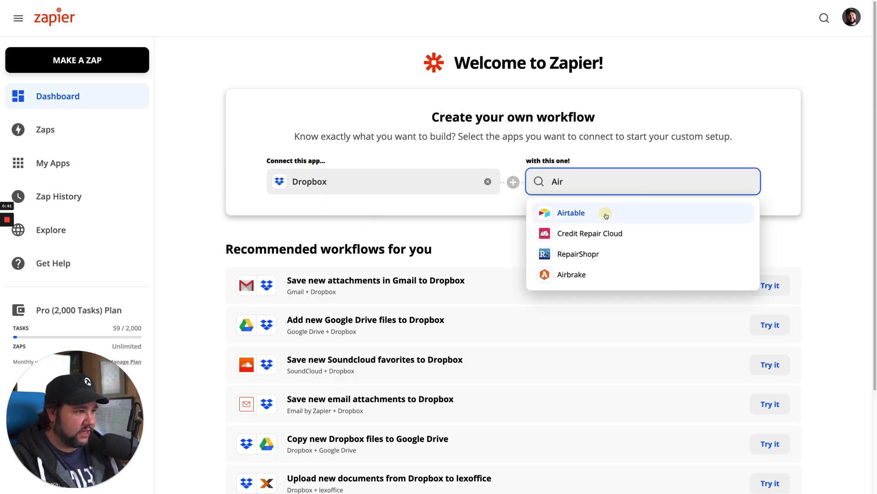
pyautogui.click(571, 213)
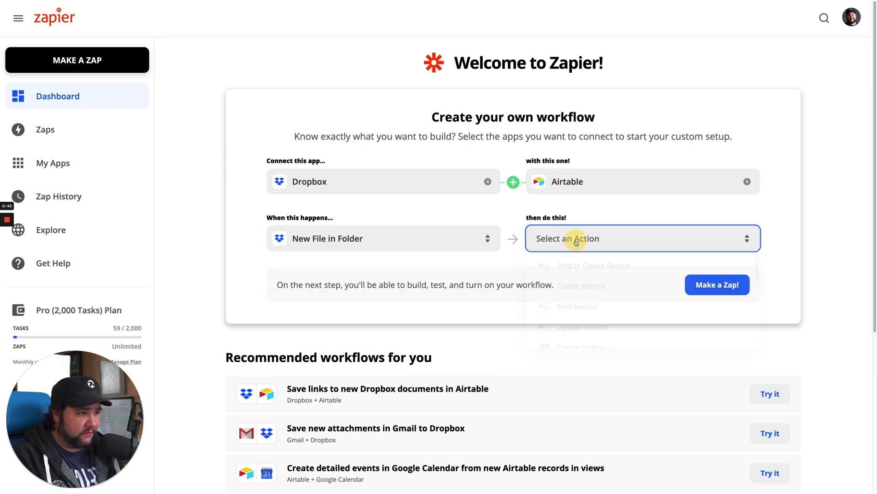
# Pair the New File in Folder trigger with the Update Record action and open the Zap for editing.
pyautogui.click(643, 238)
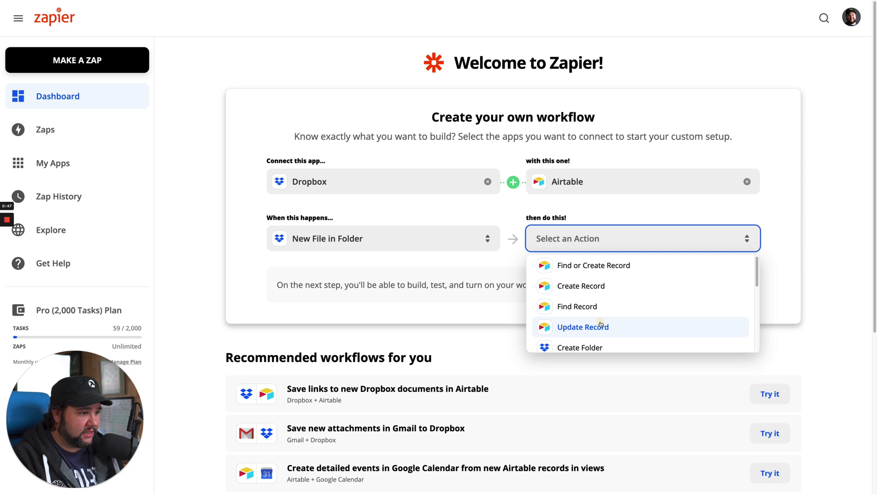
pyautogui.click(582, 327)
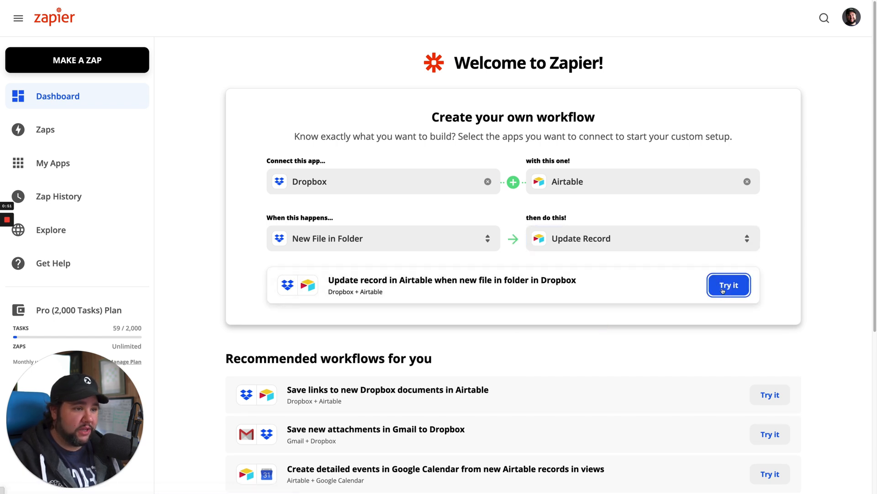
pyautogui.click(728, 285)
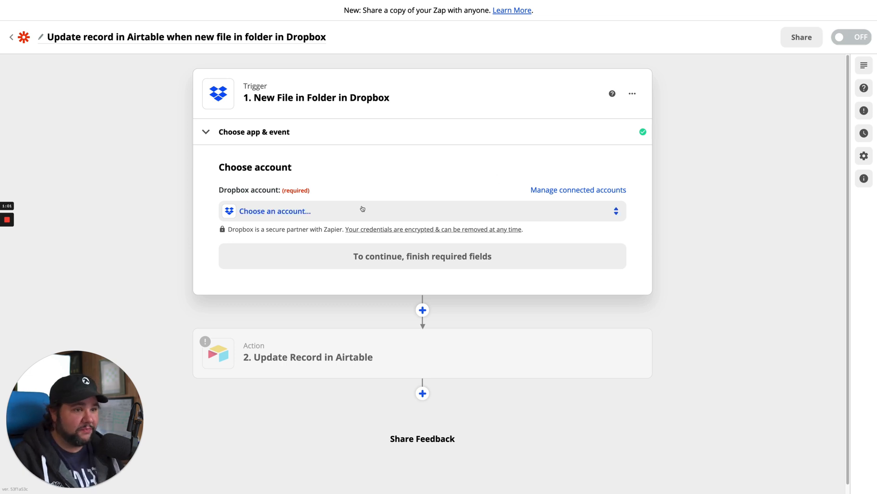
# Connect the Dropbox account and begin a custom watch-folder path starting with 'How I Built It'.
pyautogui.click(417, 211)
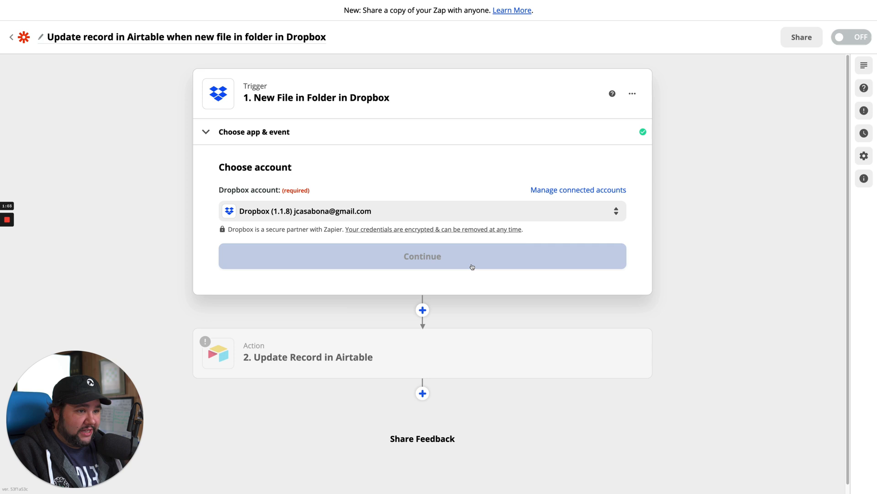
pyautogui.click(422, 255)
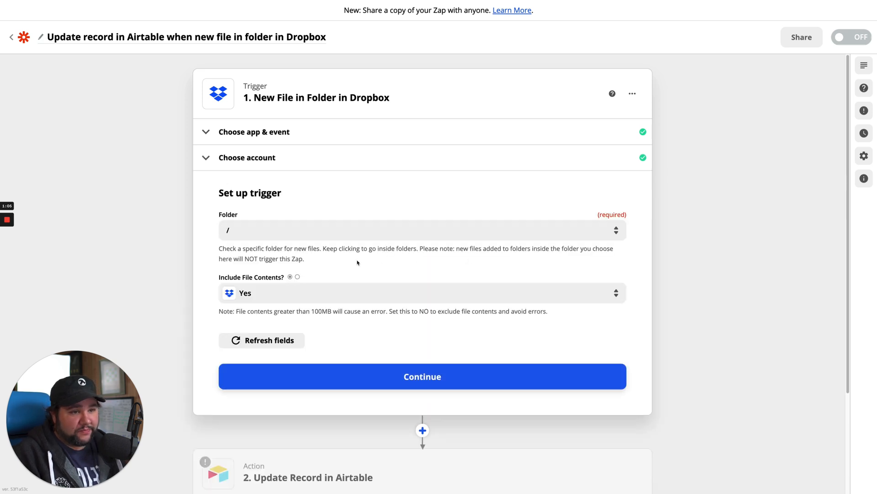
pyautogui.click(423, 230)
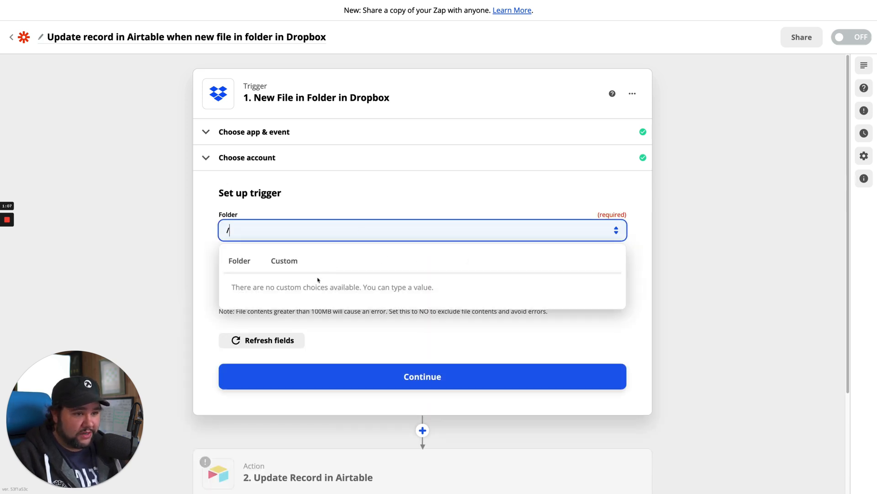
pyautogui.click(284, 260)
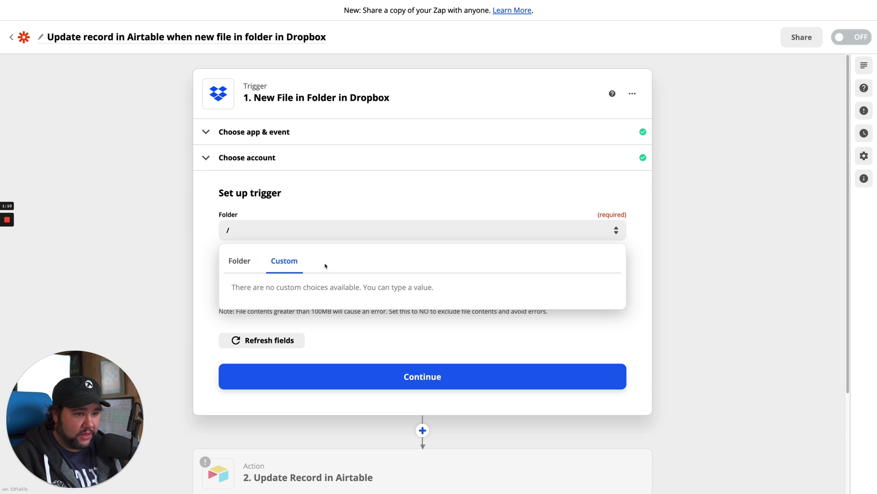
pyautogui.click(422, 230)
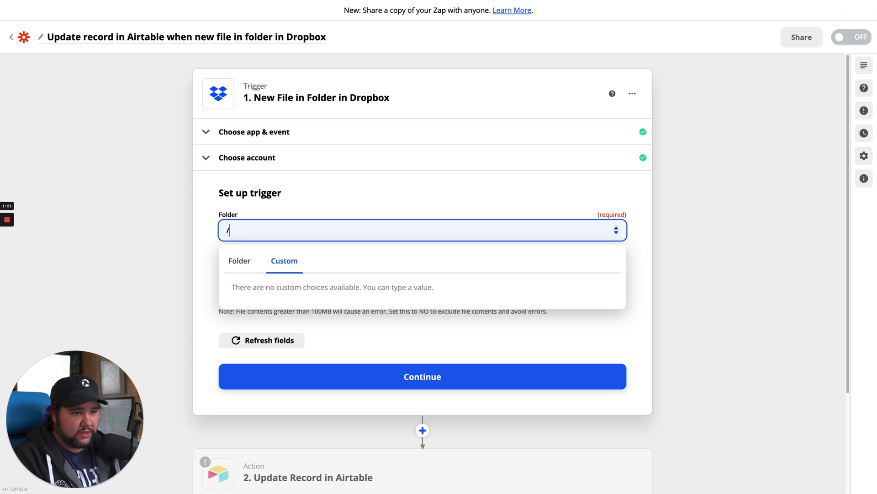
pyautogui.write('How I Built It')
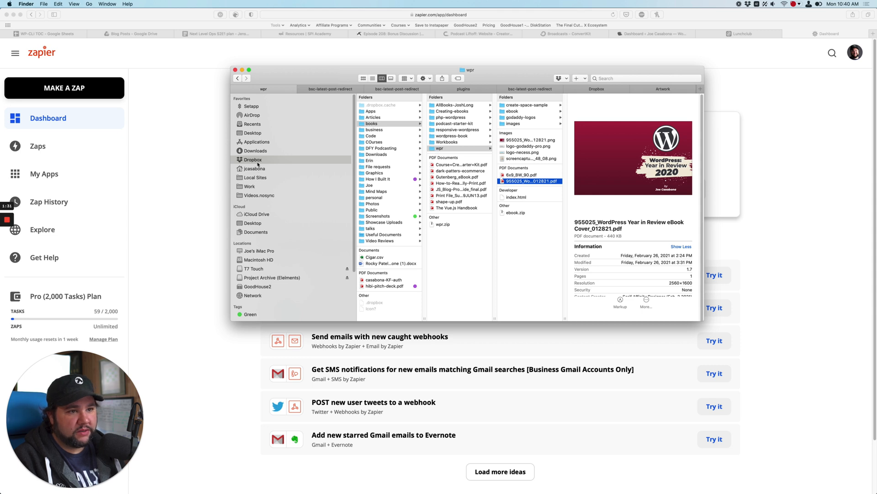
# Open How I Built It in Dropbox and bring up options for its Production folder.
pyautogui.click(378, 179)
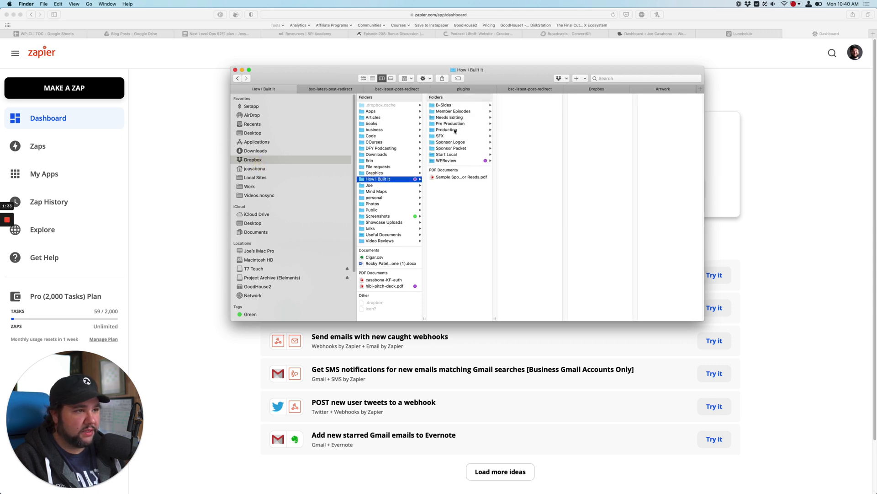
pyautogui.rightClick(446, 129)
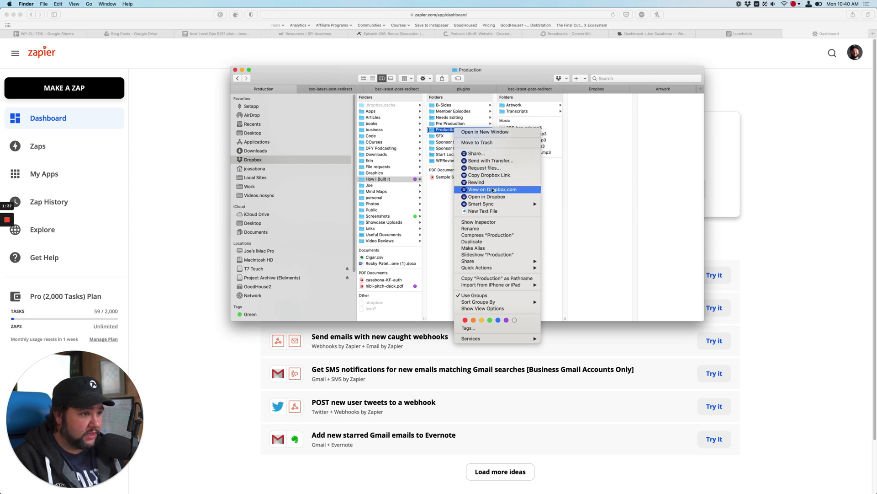
pyautogui.moveTo(480, 203)
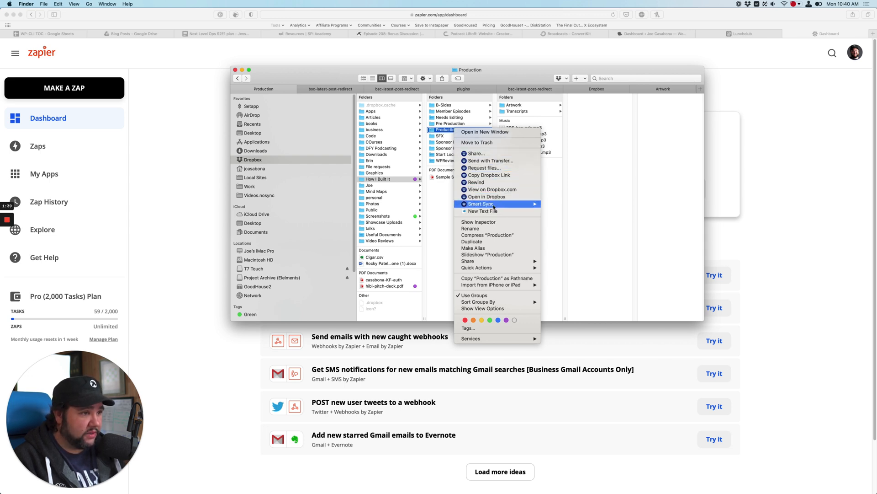
pyautogui.moveTo(497, 229)
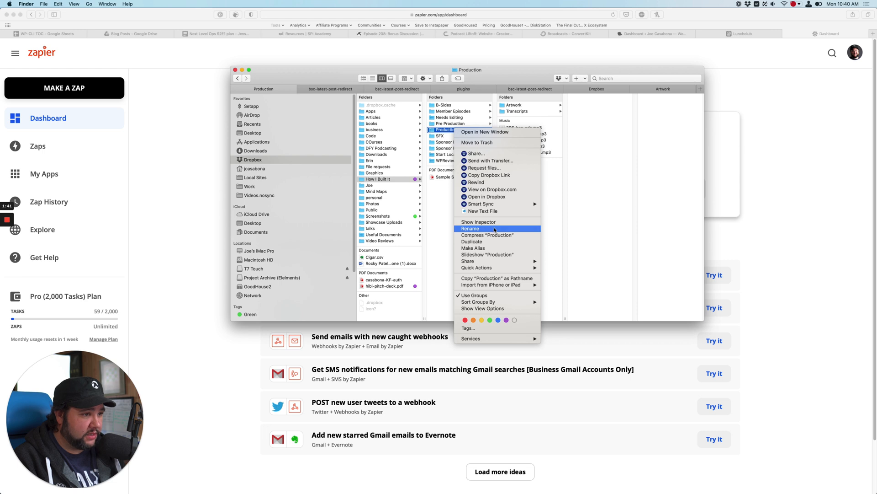
pyautogui.moveTo(491, 242)
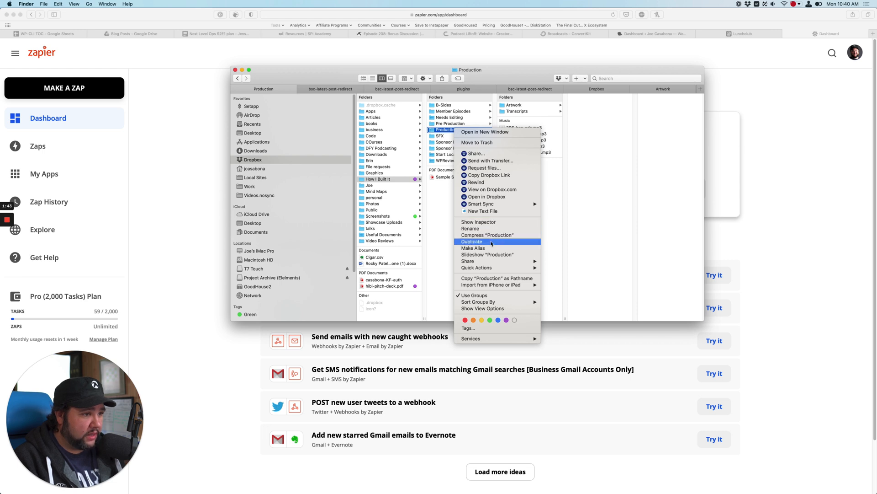
pyautogui.moveTo(475, 154)
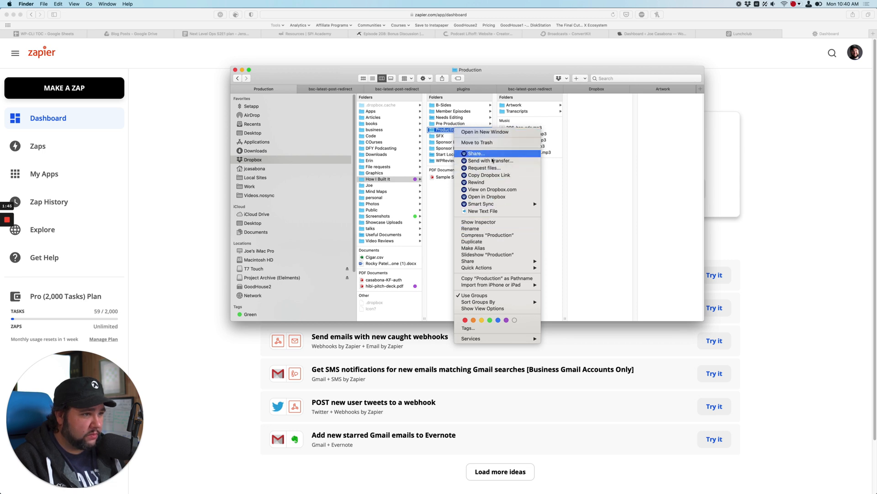
pyautogui.moveTo(499, 276)
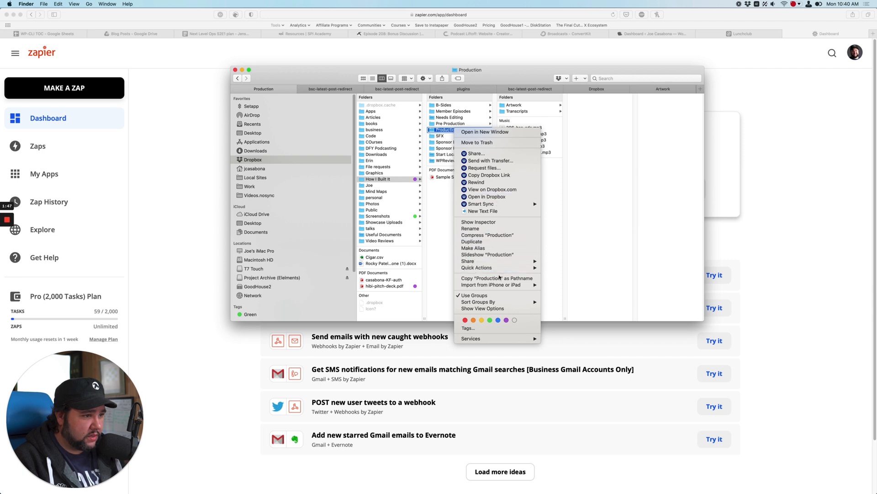
pyautogui.moveTo(496, 278)
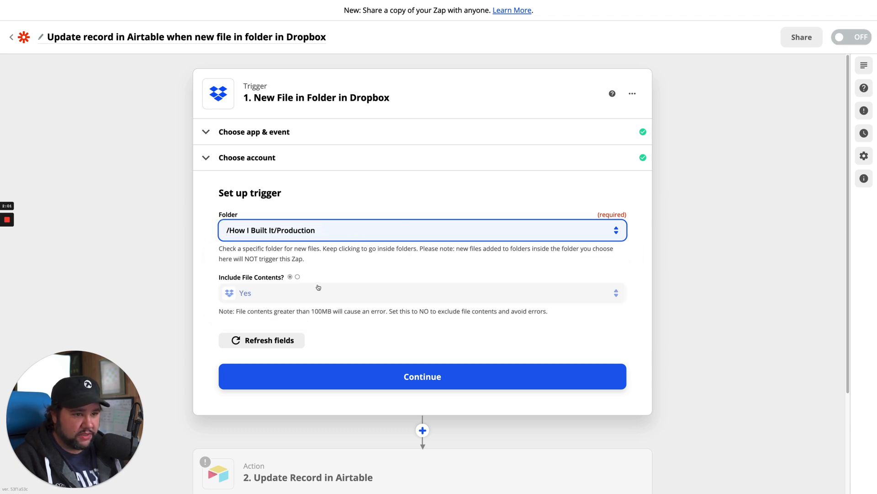
pyautogui.moveTo(311, 334)
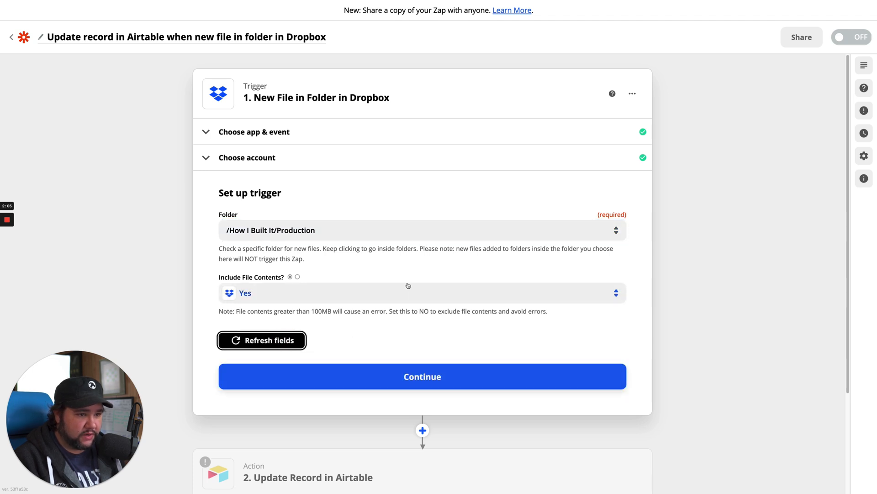
# Refresh the trigger fields after setting the folder to /How I Built It/Production.
pyautogui.click(261, 340)
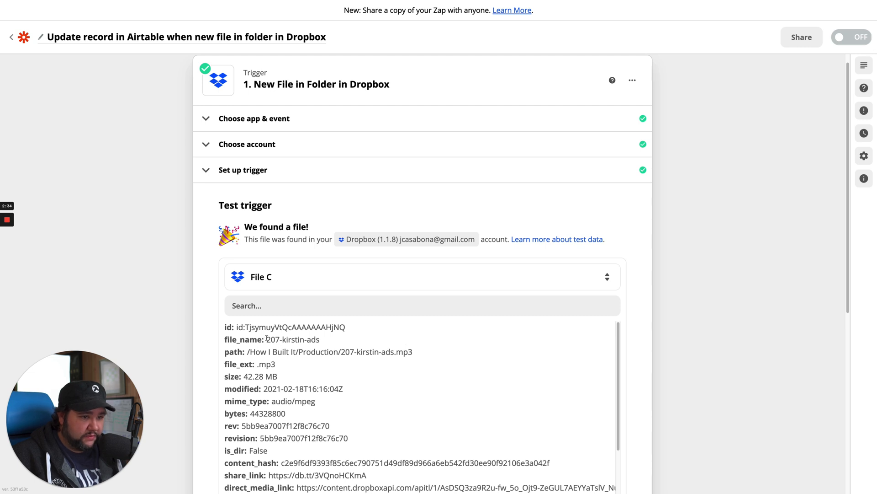
# Highlight the episode number 207 in the sample file name from the trigger test.
pyautogui.doubleClick(273, 339)
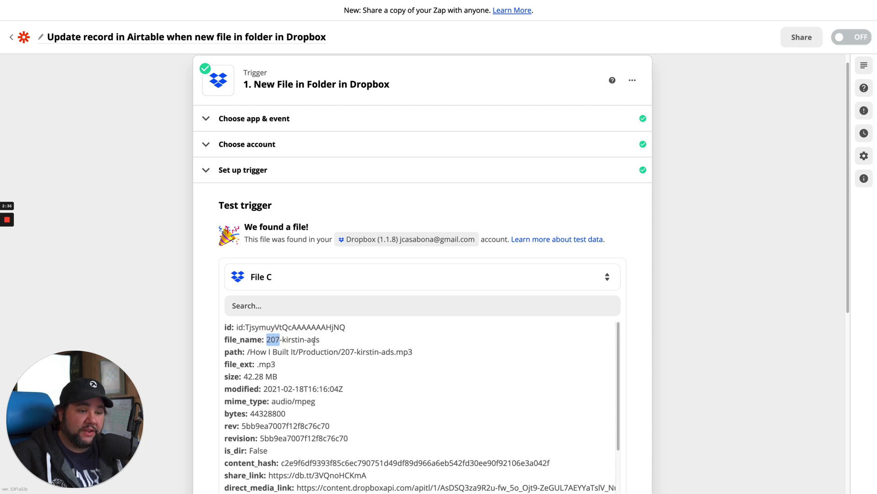
pyautogui.moveTo(373, 341)
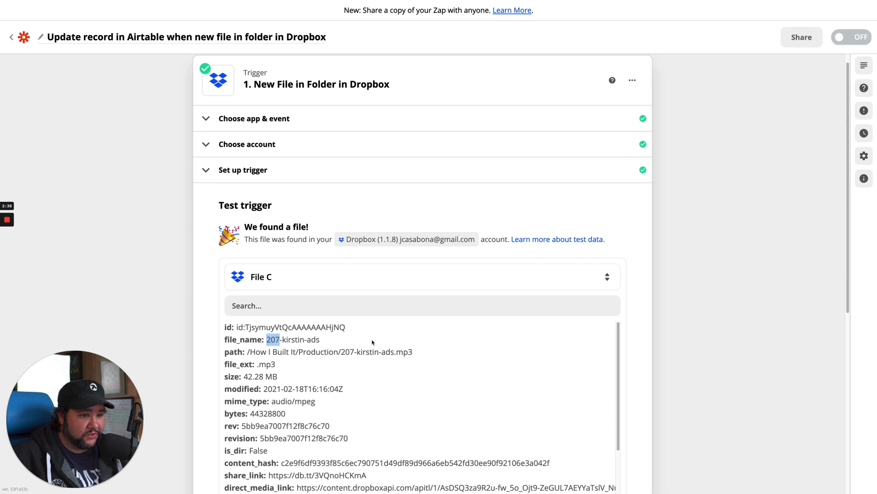
pyautogui.scroll(-3)
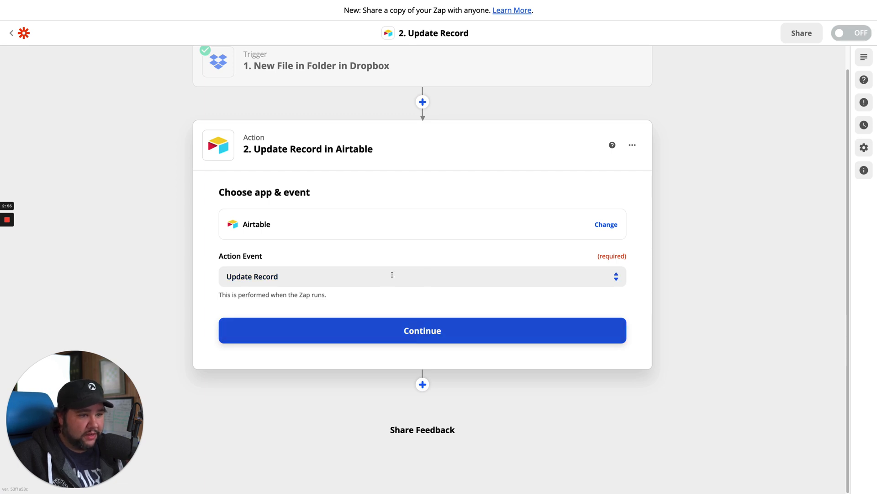
# Connect the Airtable account, set the base to How I Built It and browse the records to update.
pyautogui.click(422, 330)
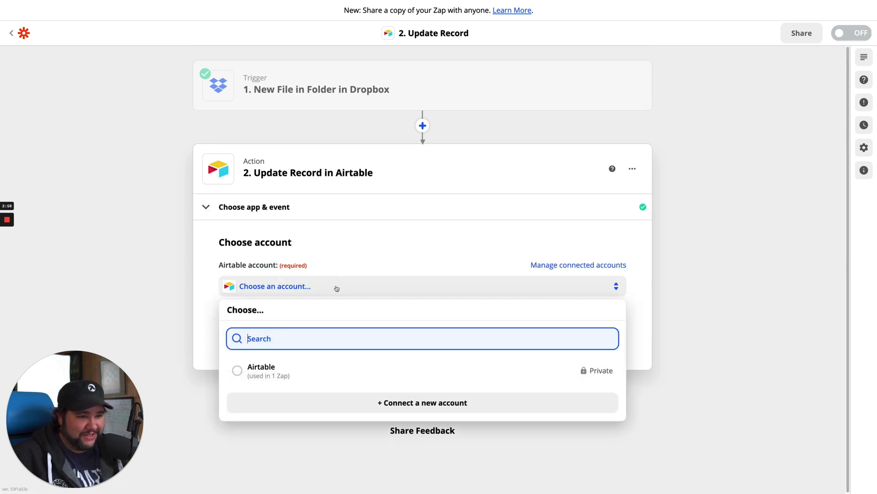
pyautogui.click(261, 370)
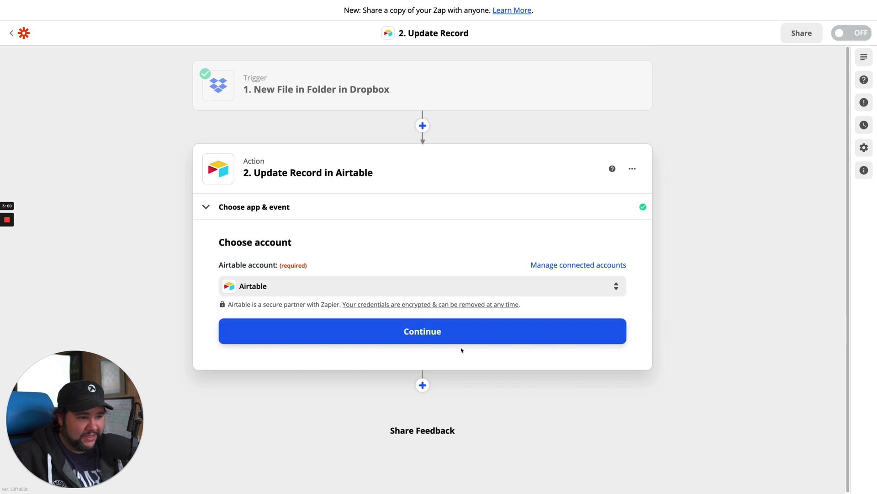
pyautogui.click(423, 330)
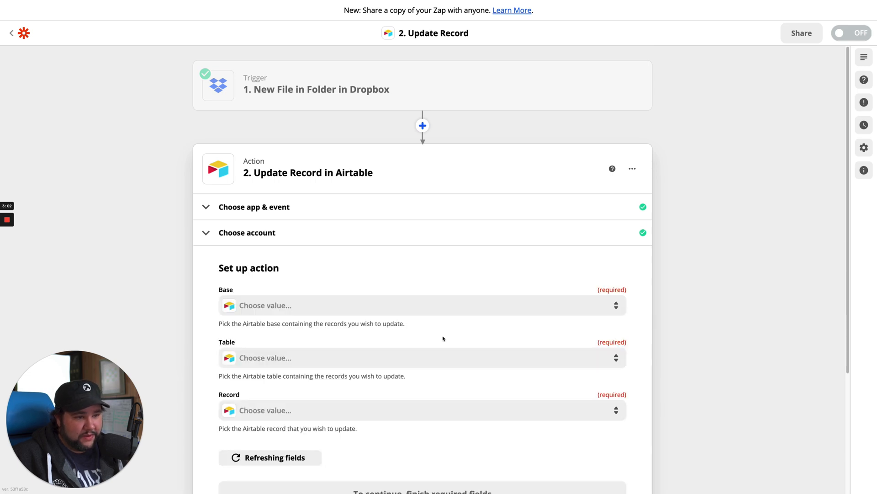
pyautogui.click(421, 305)
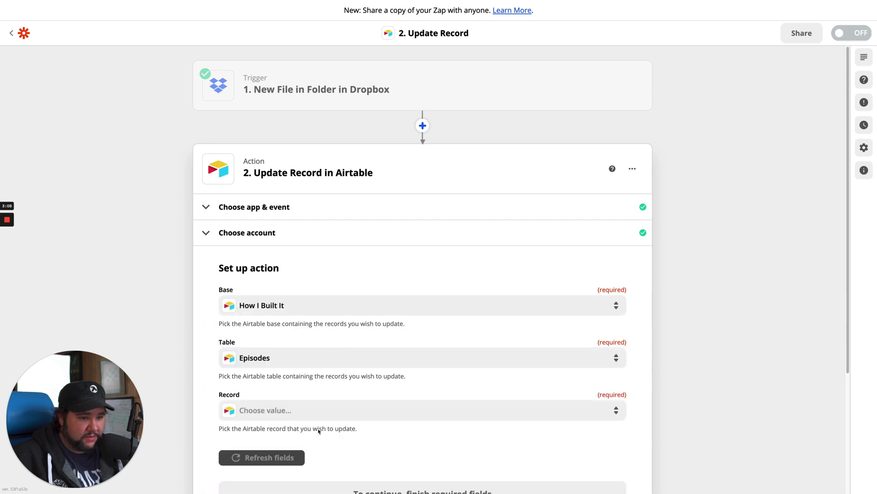
pyautogui.click(422, 409)
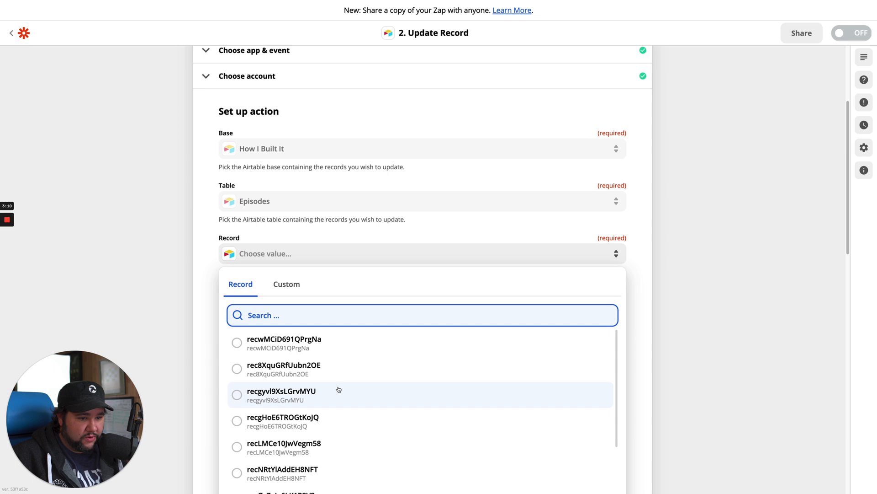
pyautogui.scroll(-3)
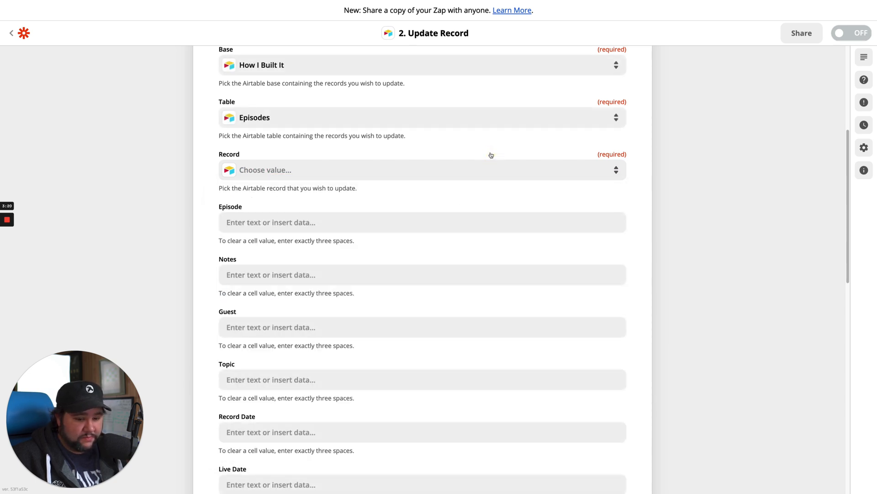
pyautogui.click(422, 170)
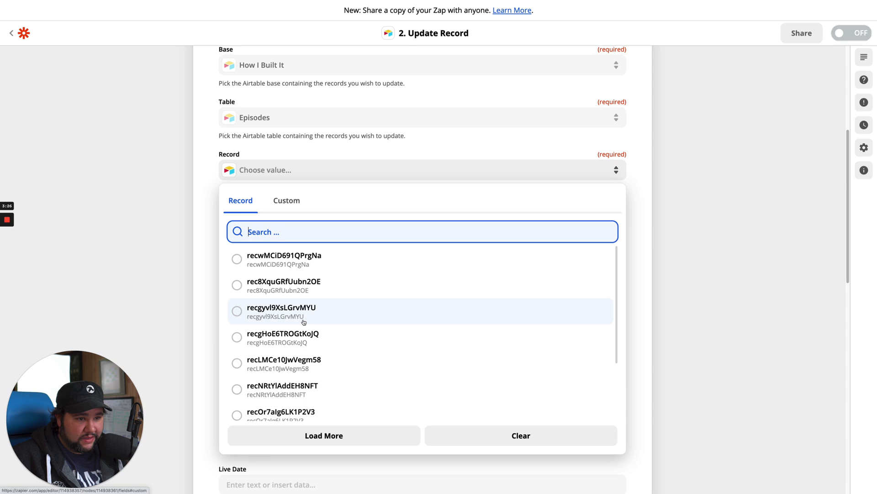
pyautogui.scroll(-3)
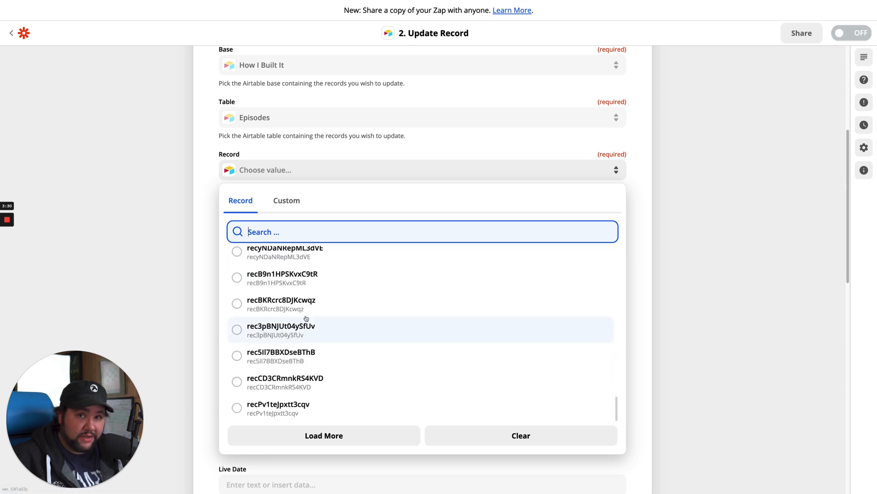
pyautogui.click(286, 200)
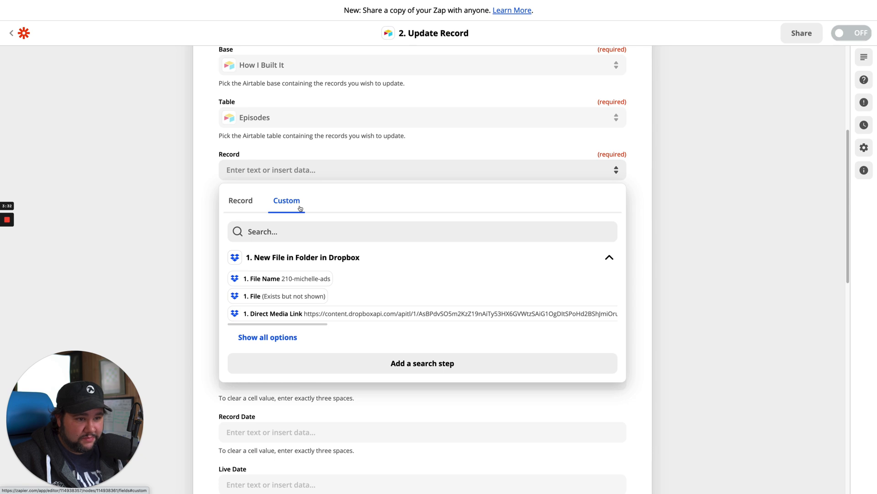
pyautogui.scroll(-3)
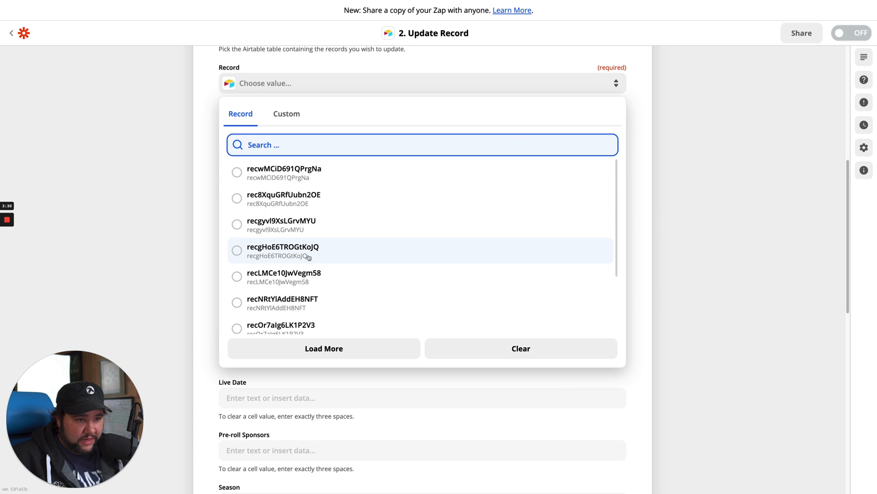
pyautogui.scroll(-3)
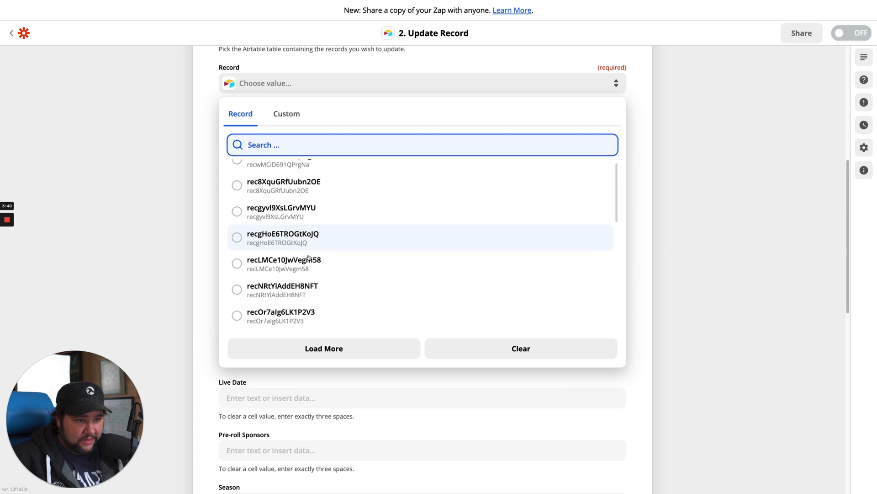
pyautogui.scroll(-3)
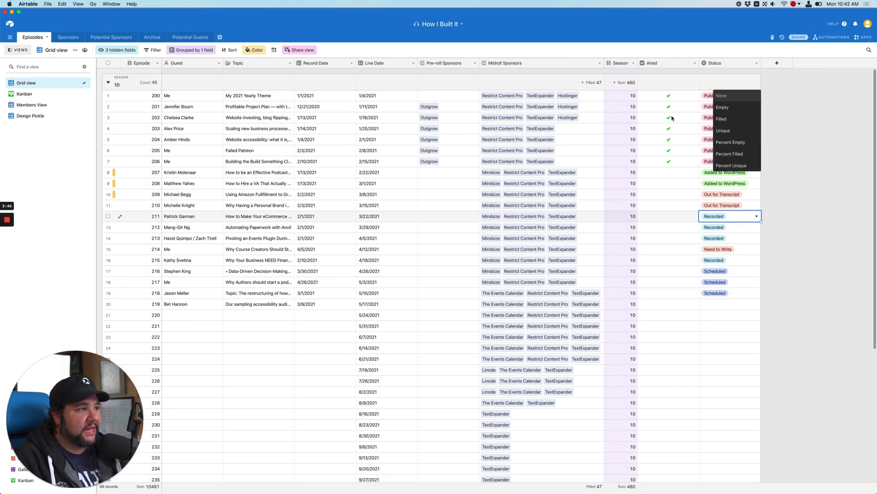
# Switch to the Airtable base showing the Episodes grid with its Status column.
pyautogui.click(755, 63)
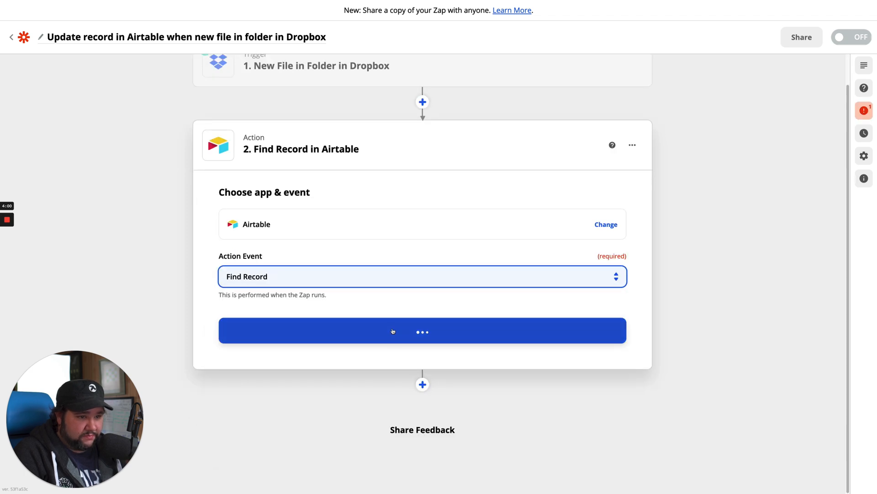
# Confirm Find Record as the event and continue with the connected Airtable account.
pyautogui.click(423, 330)
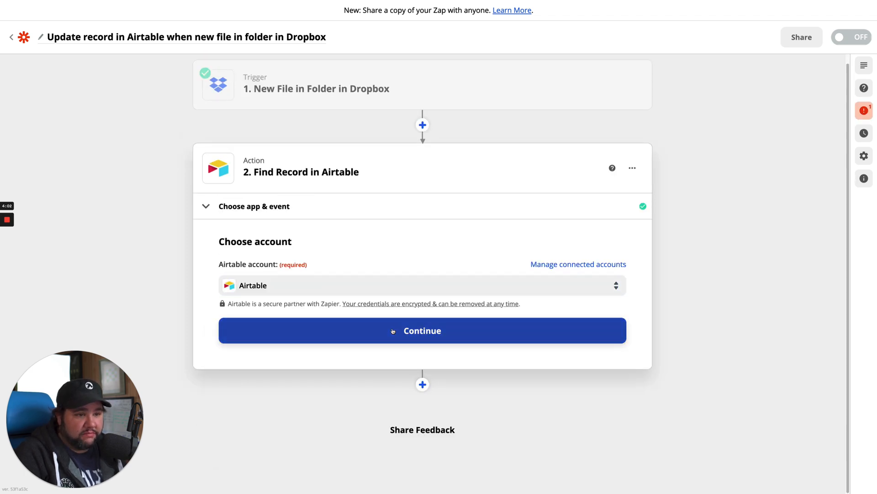
pyautogui.click(422, 330)
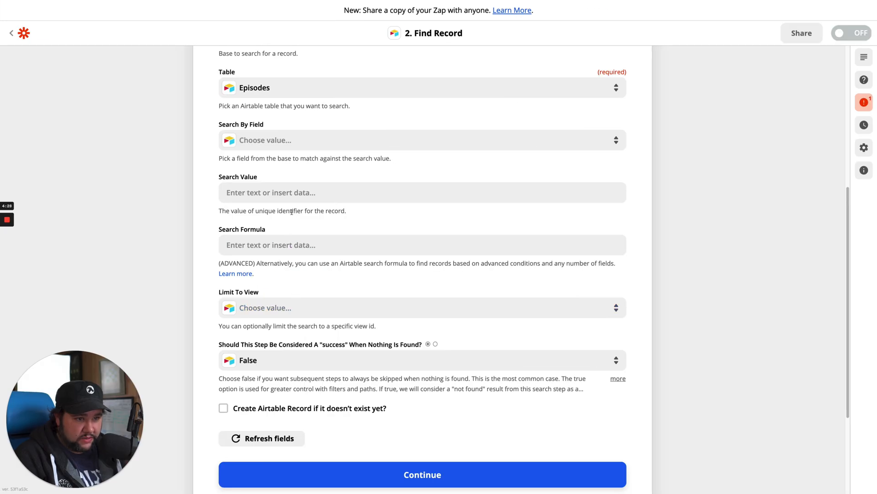
# Search by the Episode field using the Dropbox File Name as the search value.
pyautogui.click(421, 140)
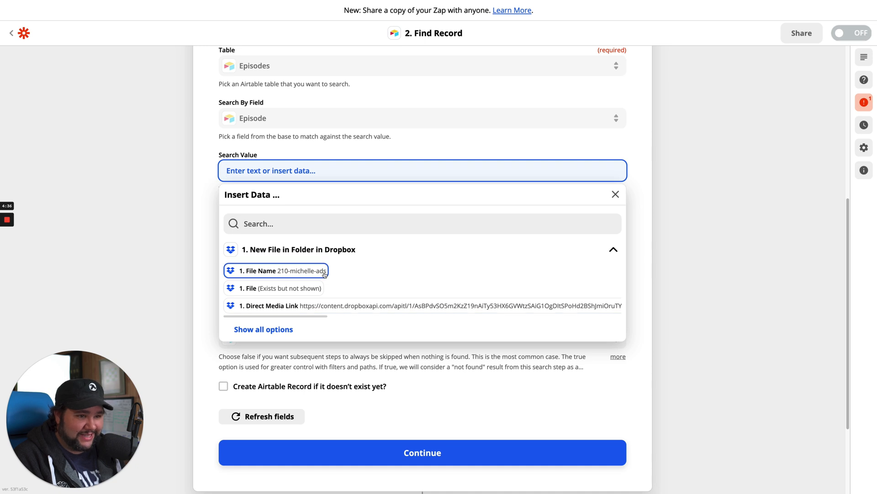
pyautogui.click(258, 270)
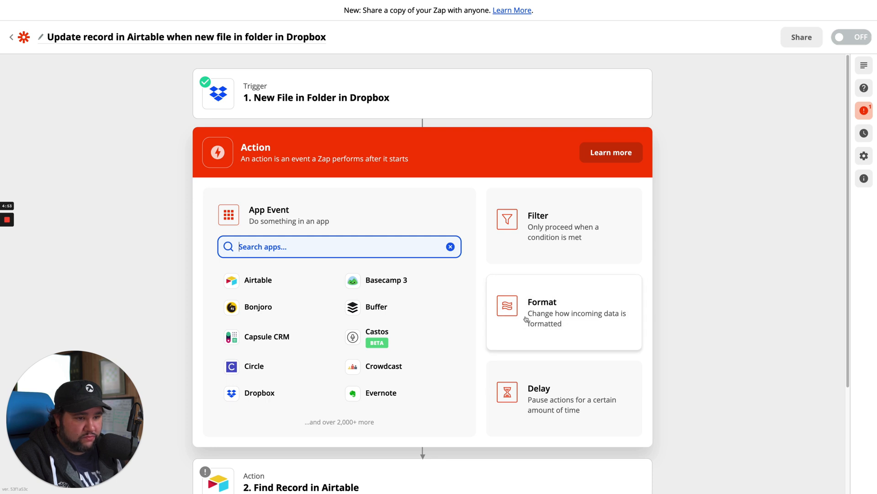
# Add a Formatter step working with Text data before Find Record.
pyautogui.click(564, 312)
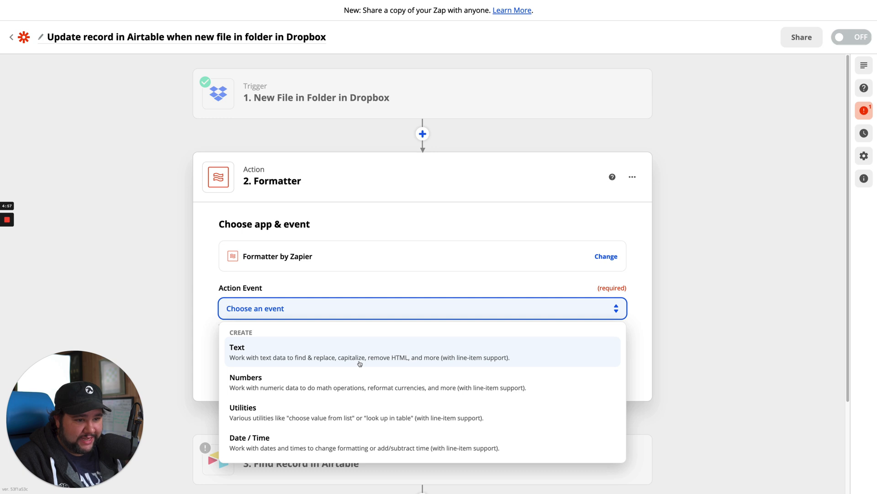
pyautogui.click(236, 347)
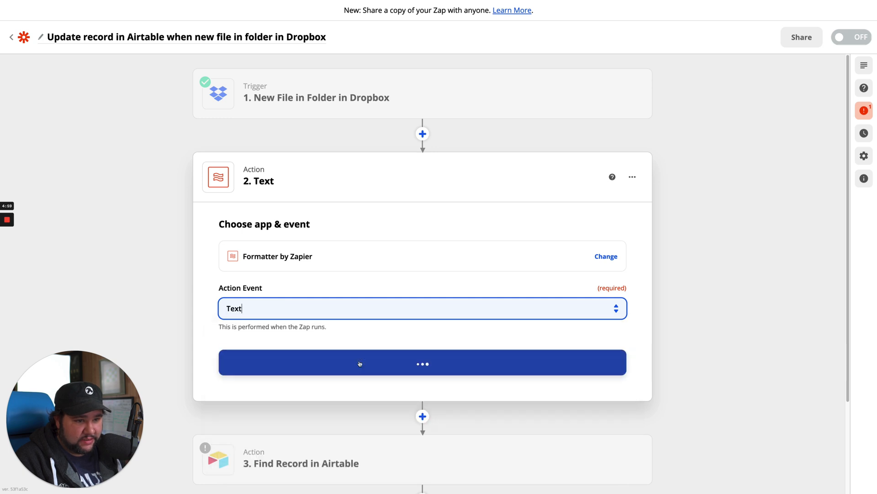
pyautogui.click(422, 362)
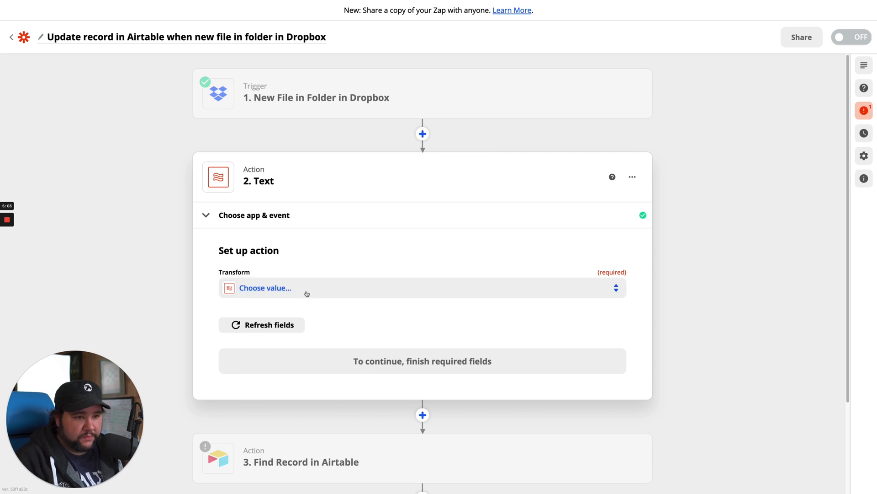
# Set the transform to Extract Number on the file name and test it, returning 210.
pyautogui.click(264, 288)
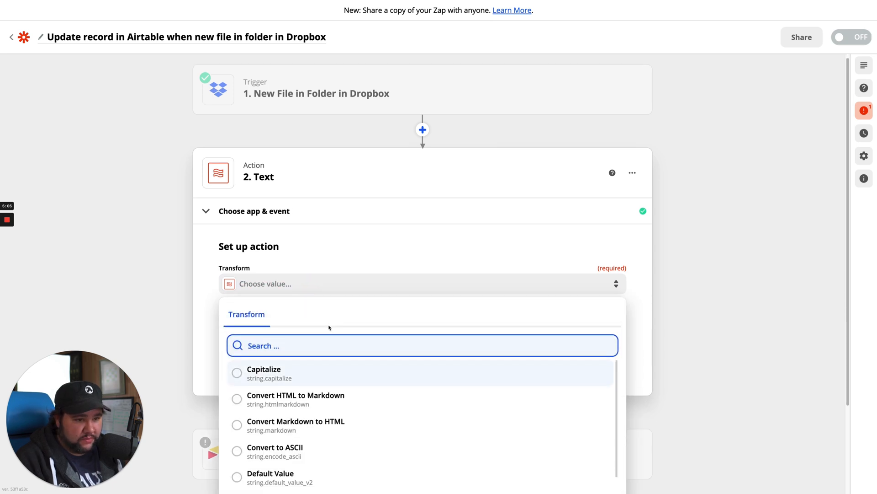
pyautogui.scroll(-3)
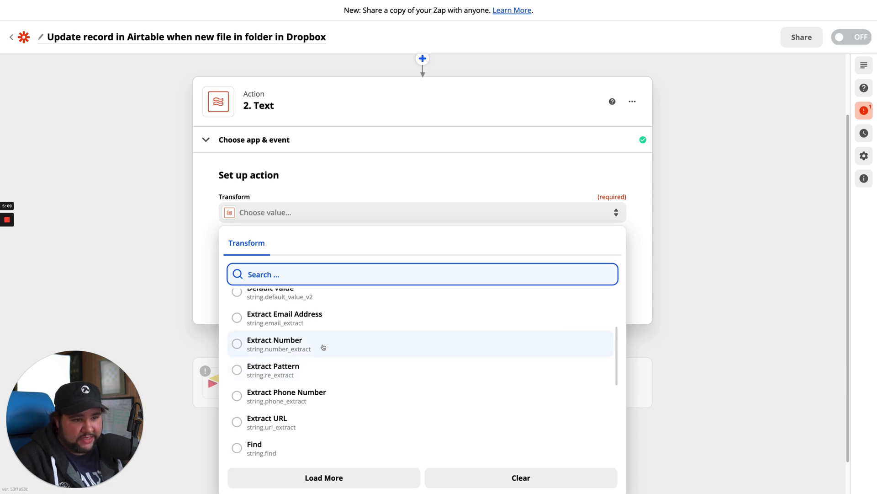
pyautogui.click(274, 344)
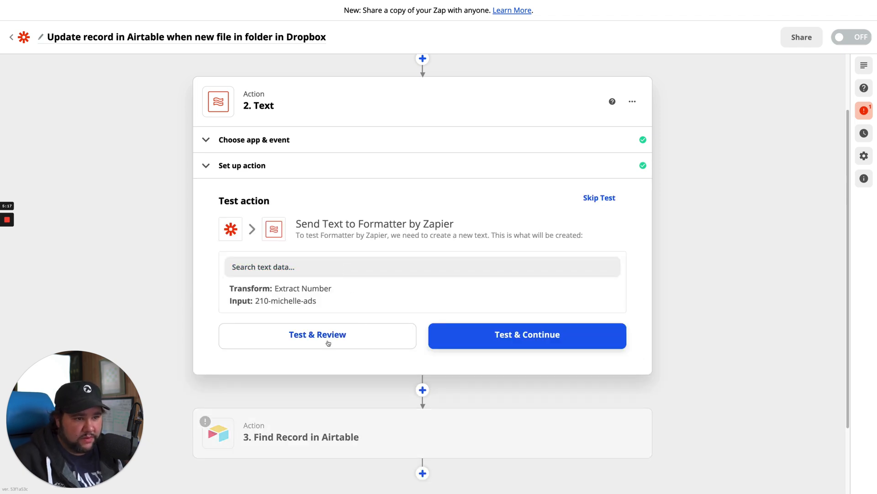
pyautogui.click(527, 335)
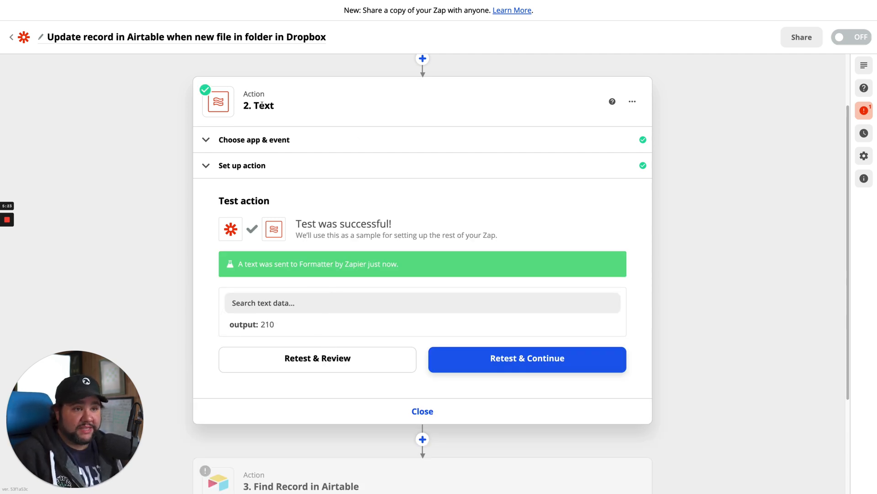
pyautogui.click(423, 411)
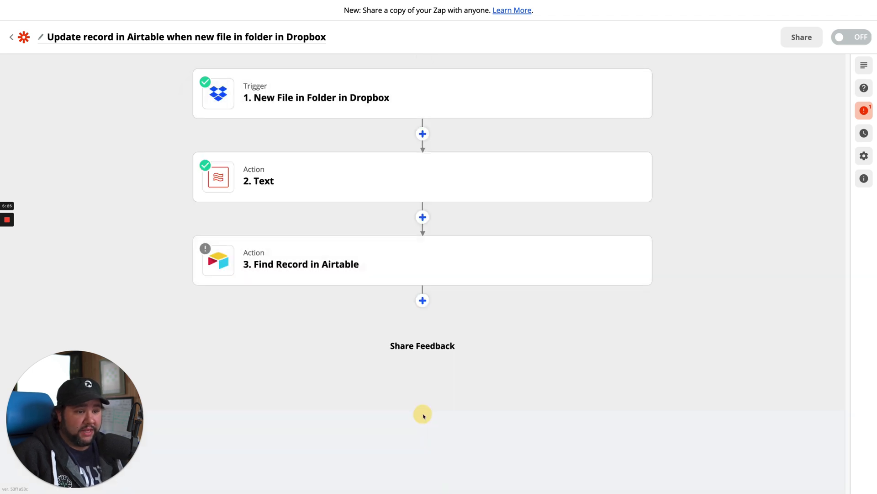
# Make the Find Record step search by the extracted number 210, limited to Grid view.
pyautogui.click(301, 263)
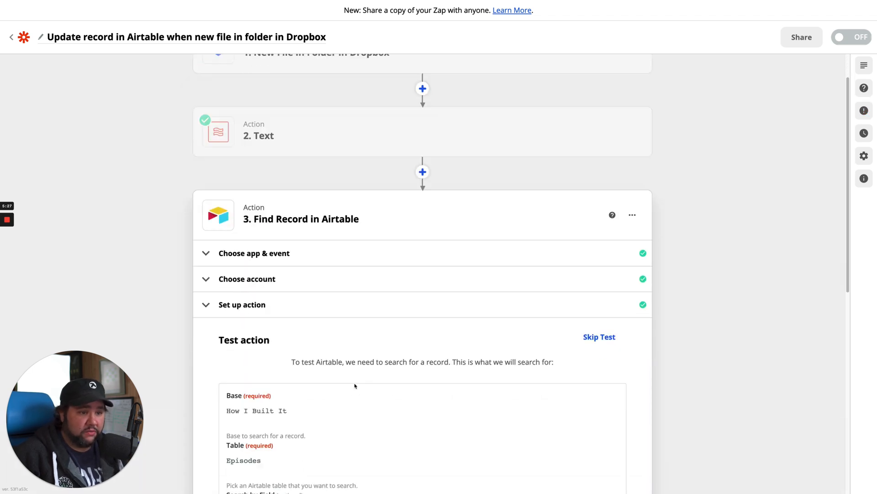
pyautogui.scroll(-3)
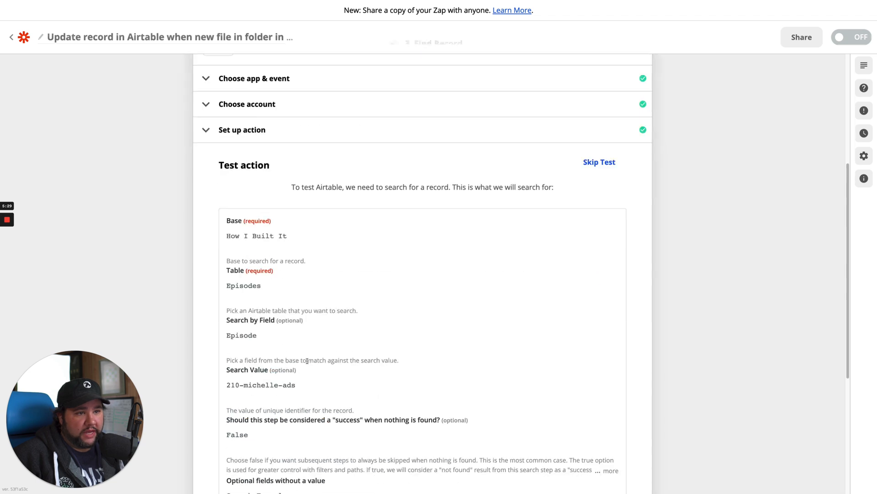
pyautogui.scroll(-3)
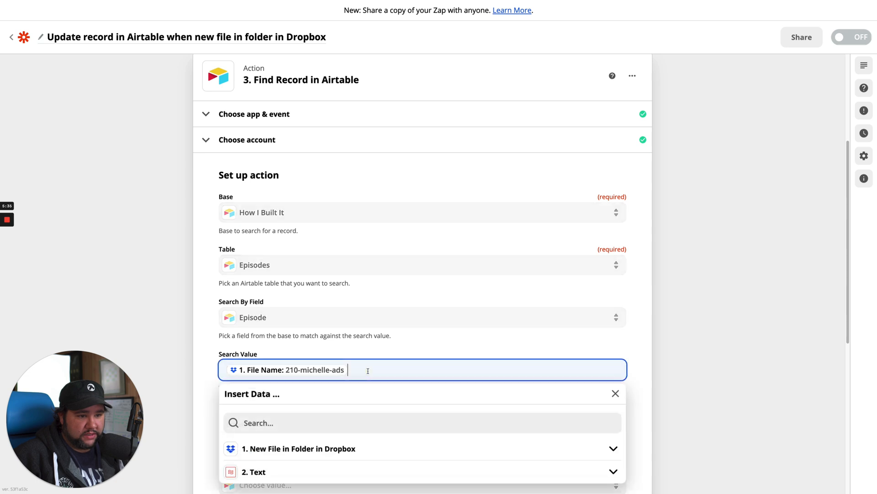
pyautogui.press('backspace')
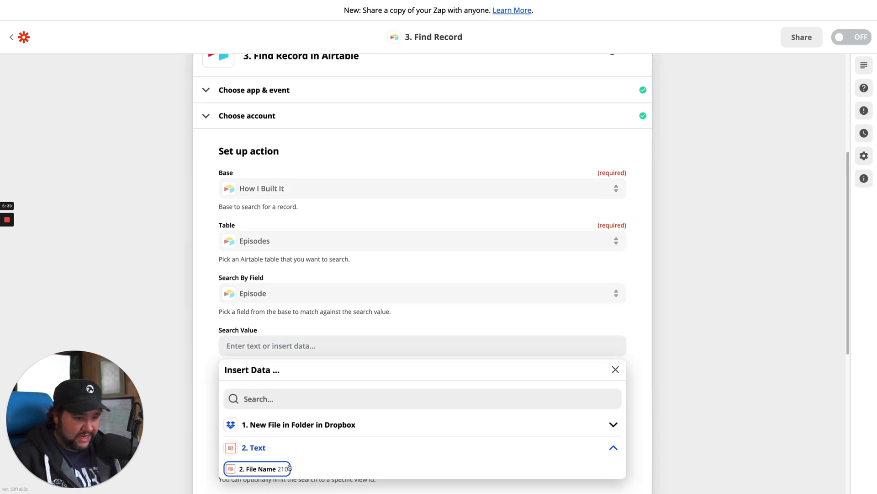
pyautogui.click(257, 468)
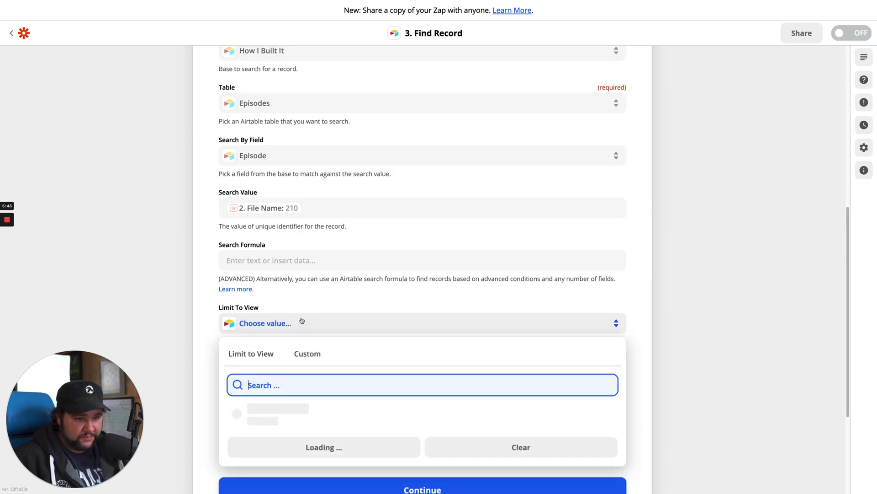
pyautogui.click(345, 294)
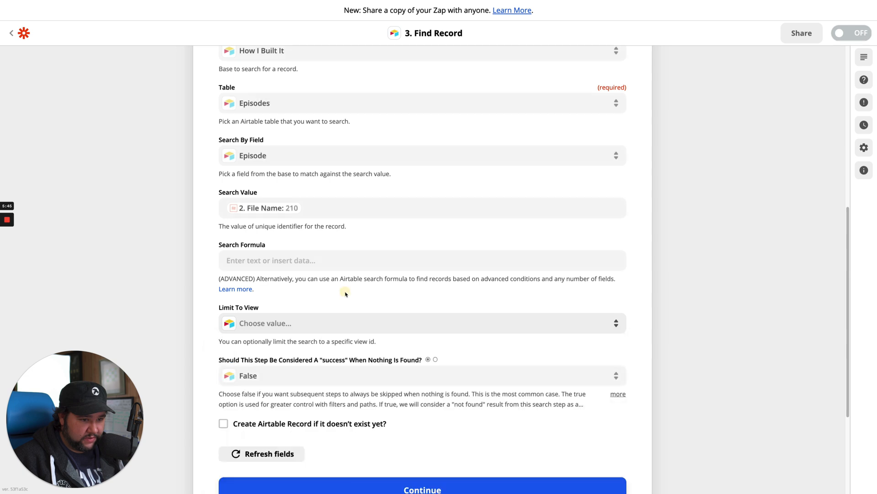
pyautogui.click(421, 322)
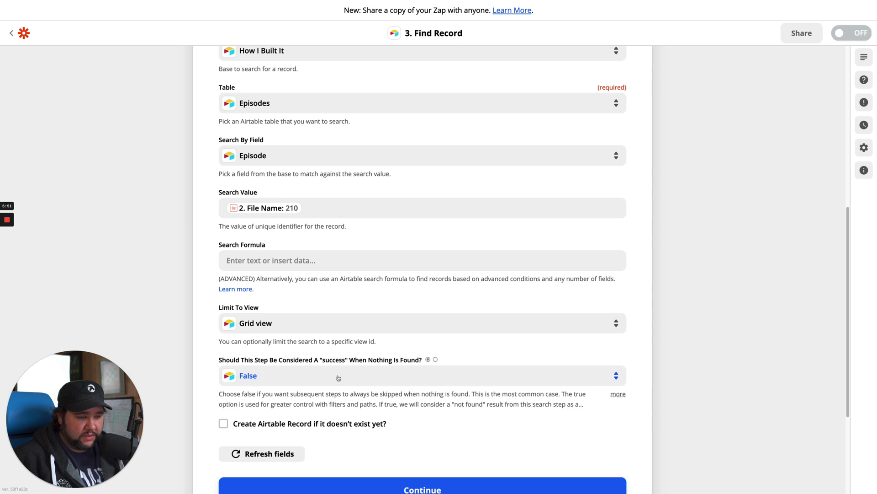
pyautogui.scroll(-3)
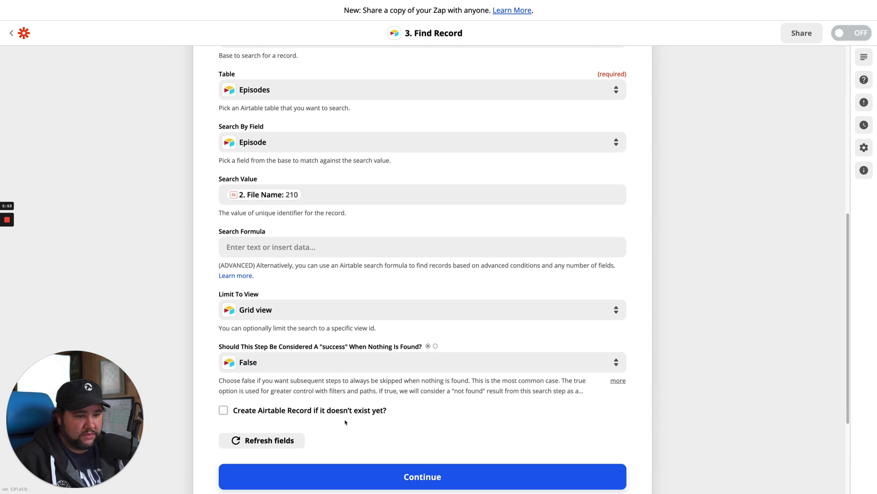
pyautogui.click(423, 476)
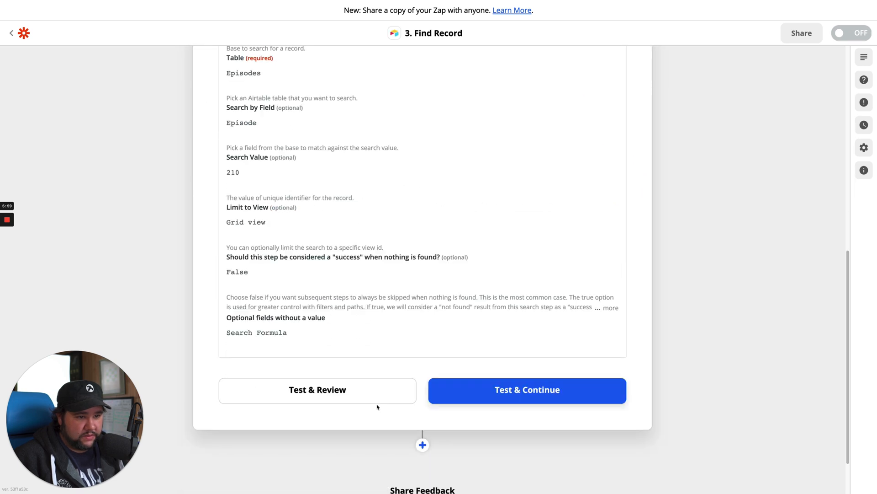
# Test the record search and review the returned episode 210 record.
pyautogui.click(526, 390)
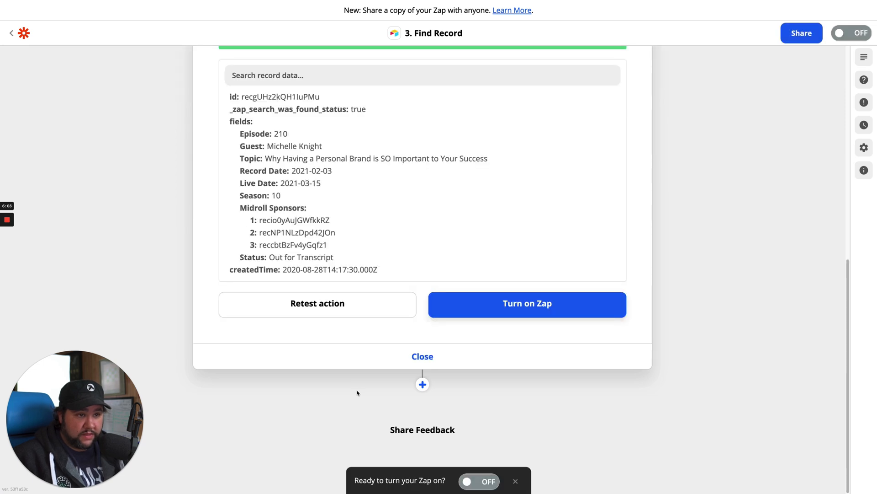
pyautogui.moveTo(439, 355)
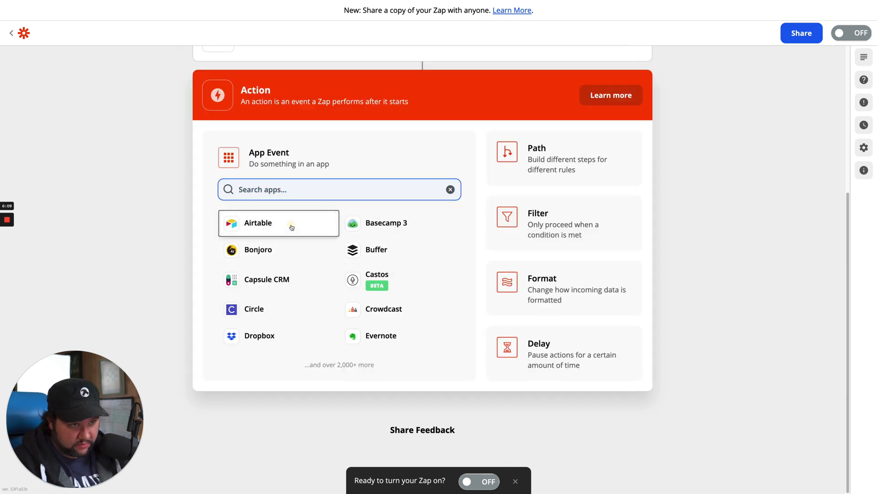
# Add an Airtable Update Record action on the How I Built It Episodes table.
pyautogui.click(258, 222)
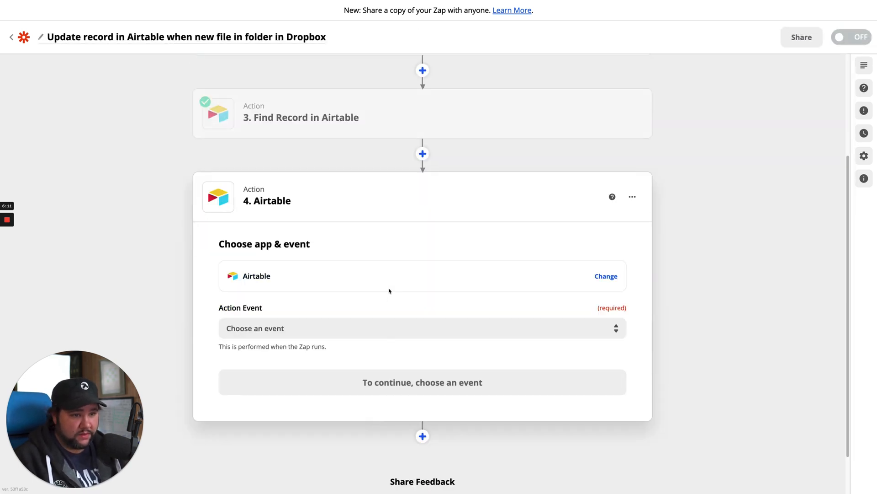
pyautogui.click(422, 328)
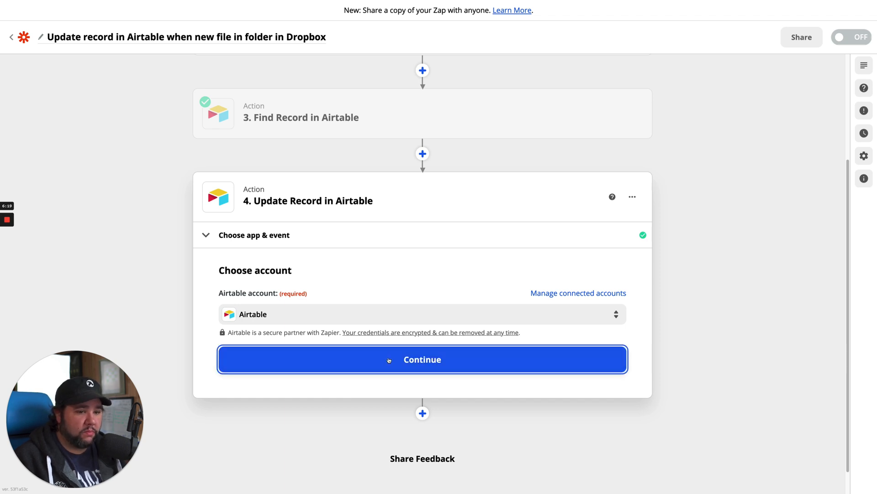
pyautogui.click(422, 359)
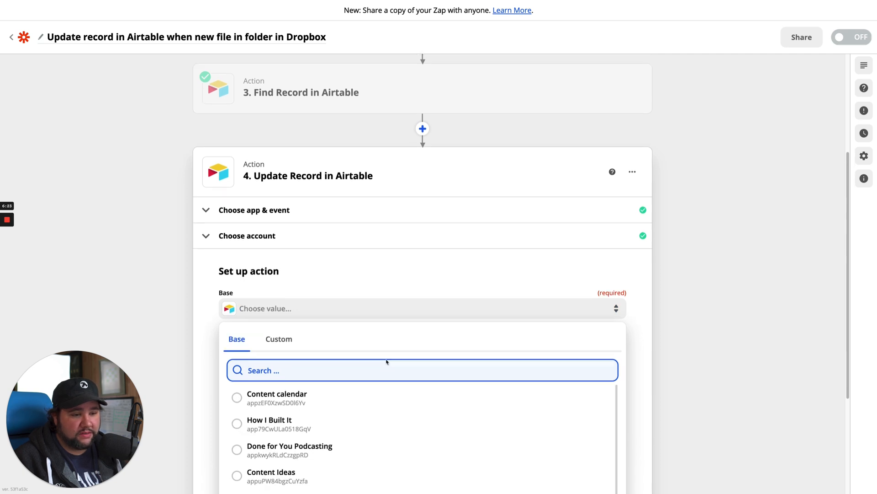
pyautogui.moveTo(353, 427)
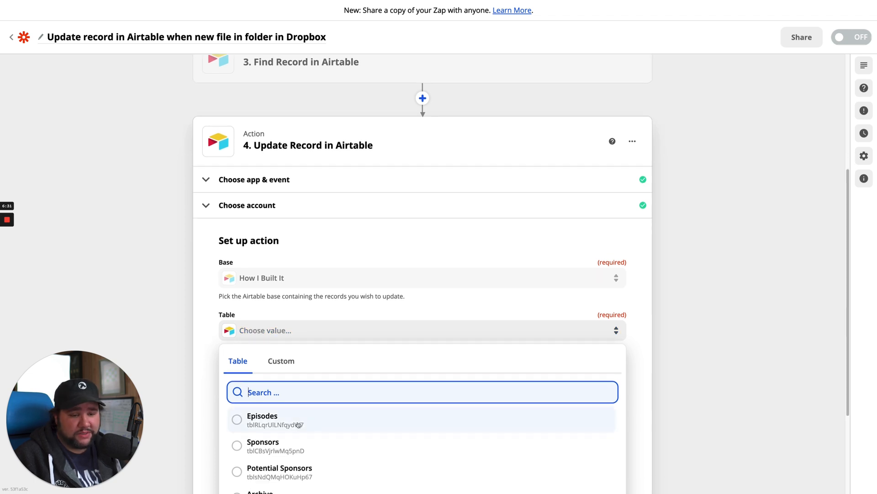
pyautogui.click(262, 414)
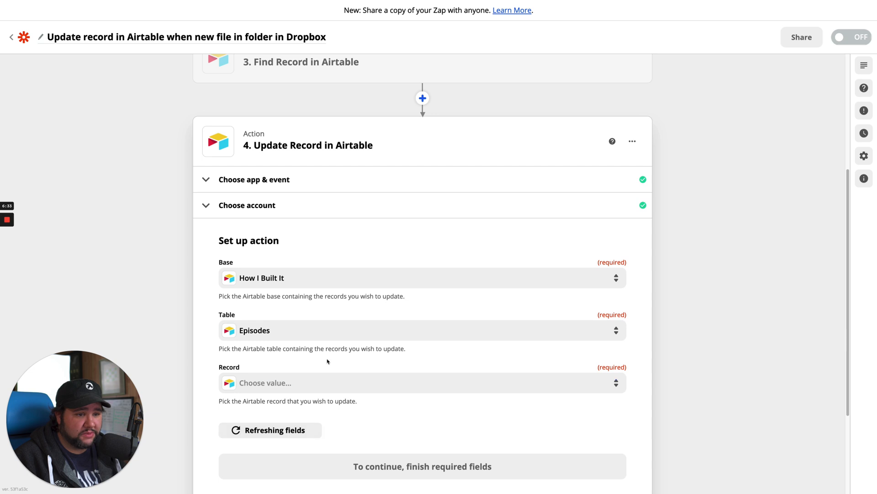
# Set the record to update to the ID returned by the Find Record step.
pyautogui.click(420, 374)
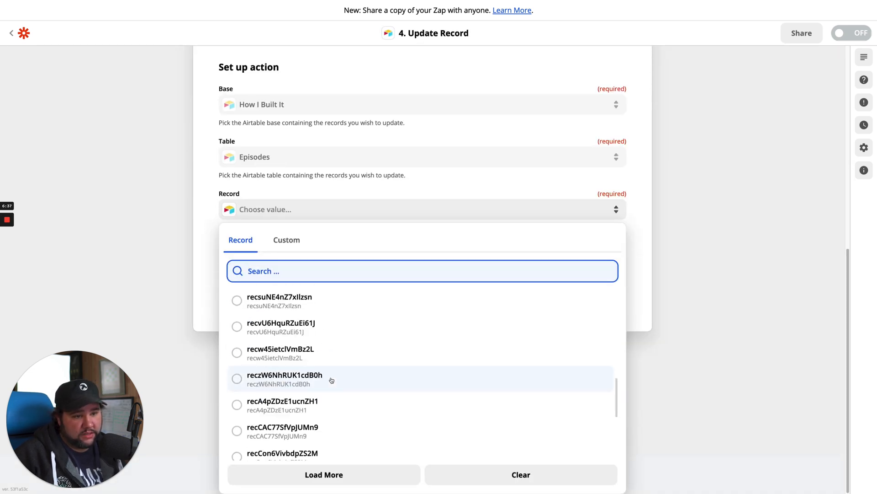
pyautogui.click(286, 239)
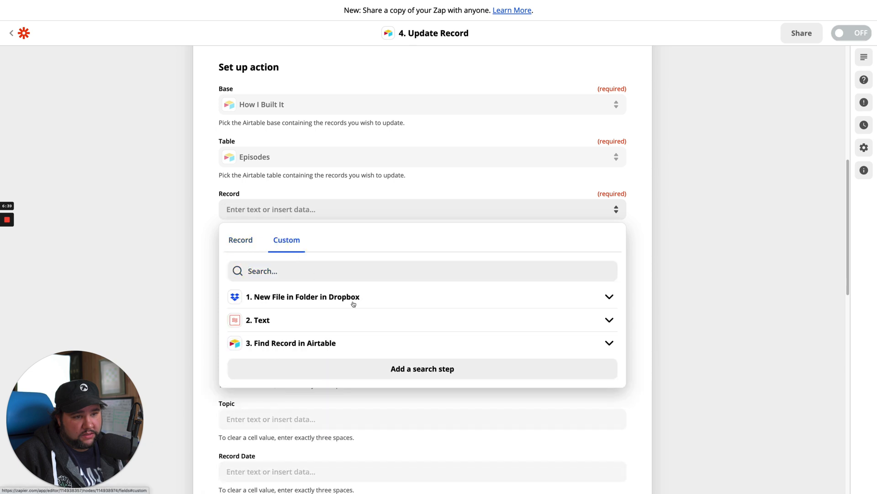
pyautogui.click(290, 343)
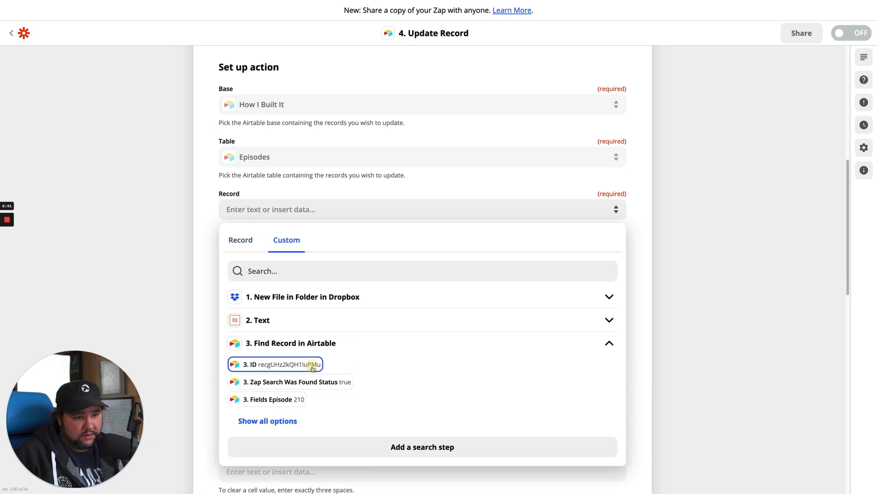
pyautogui.click(275, 363)
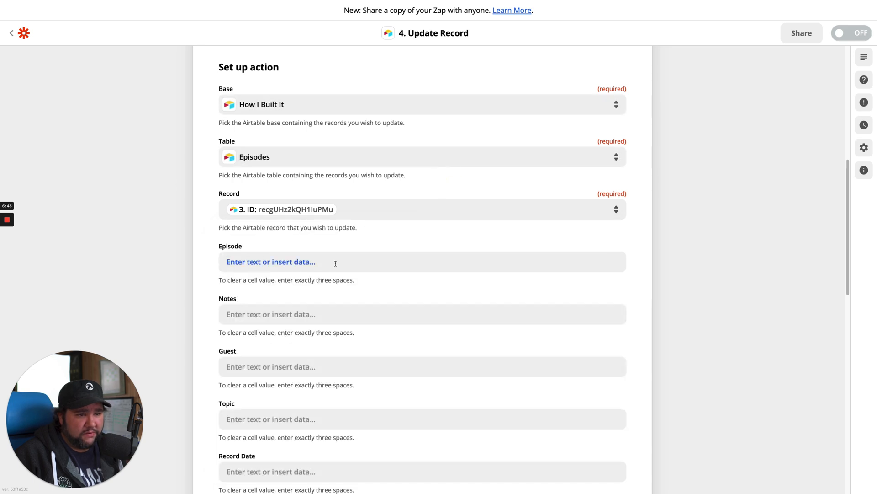
# Enter Out for Transcript as the Status value and continue to testing.
pyautogui.scroll(-3)
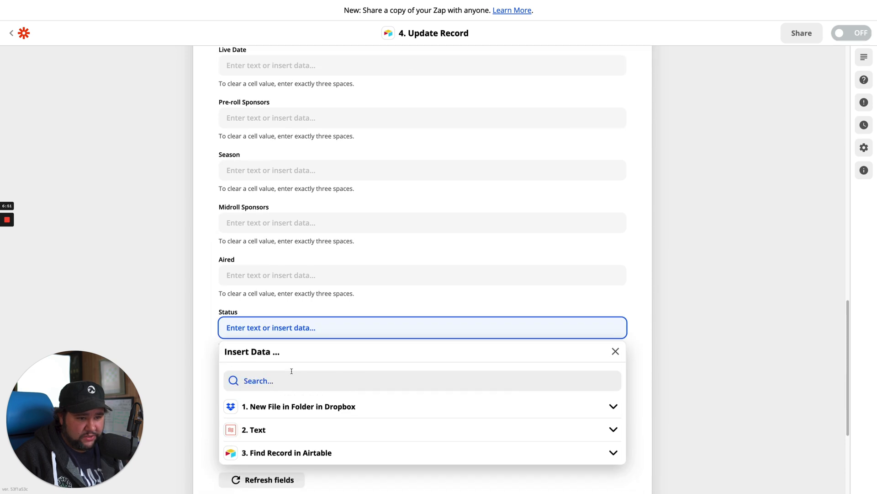
pyautogui.click(286, 452)
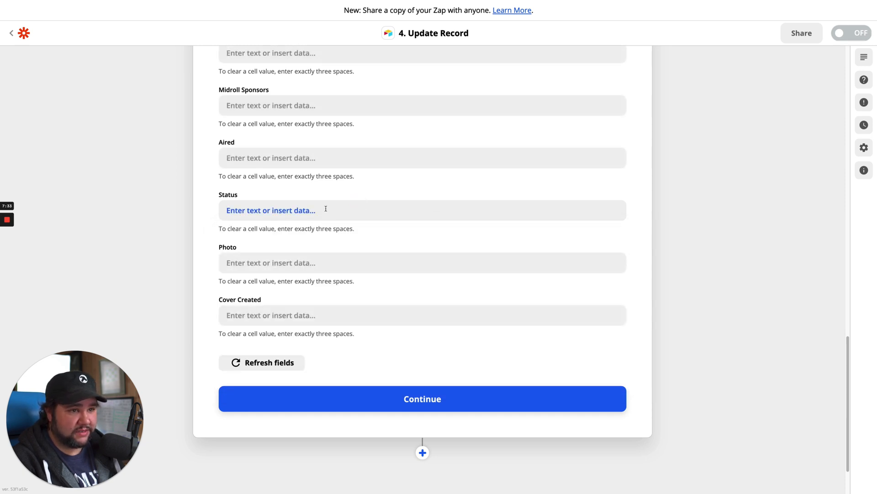
pyautogui.write('Out for Transcript')
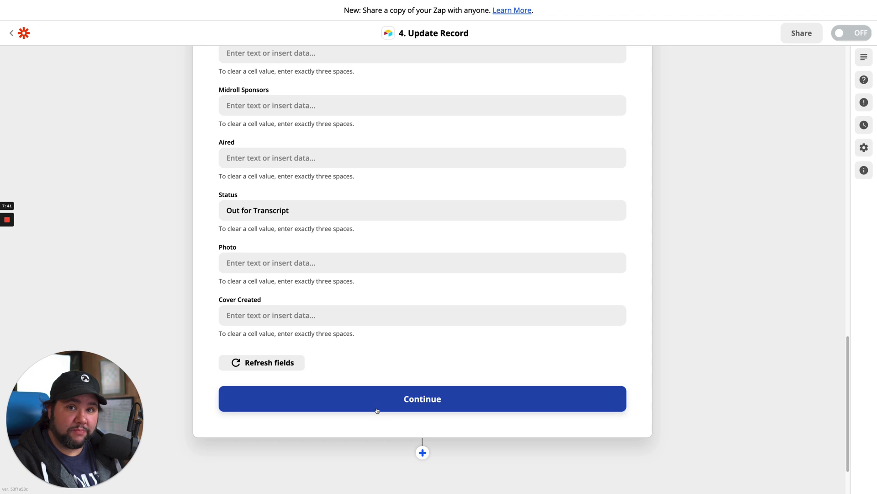
pyautogui.click(422, 399)
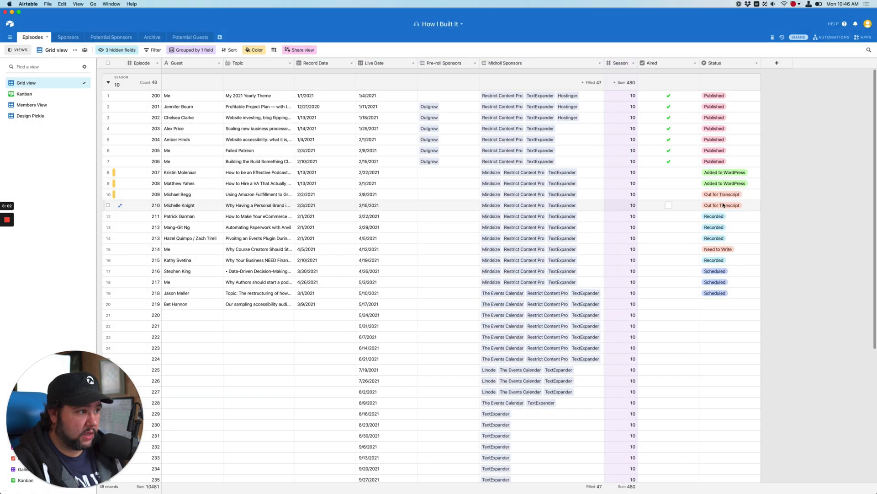
# Scroll the Airtable Episodes grid to check row 210's Status column.
pyautogui.scroll(-3)
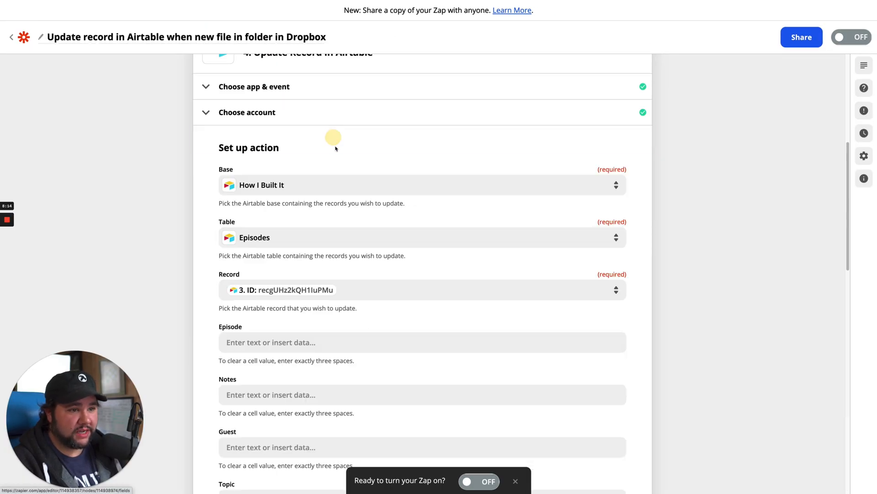
# Change the Status value to Scheduled and retest the update step.
pyautogui.scroll(-3)
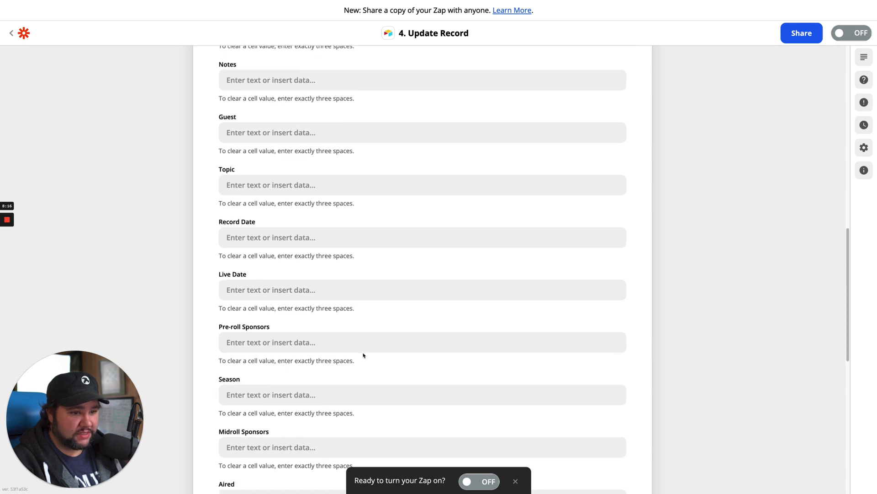
pyautogui.scroll(-3)
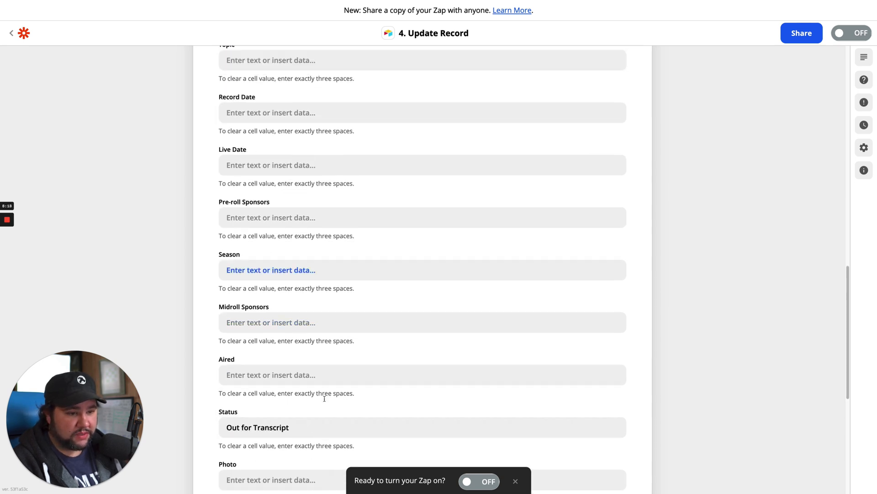
pyautogui.click(423, 426)
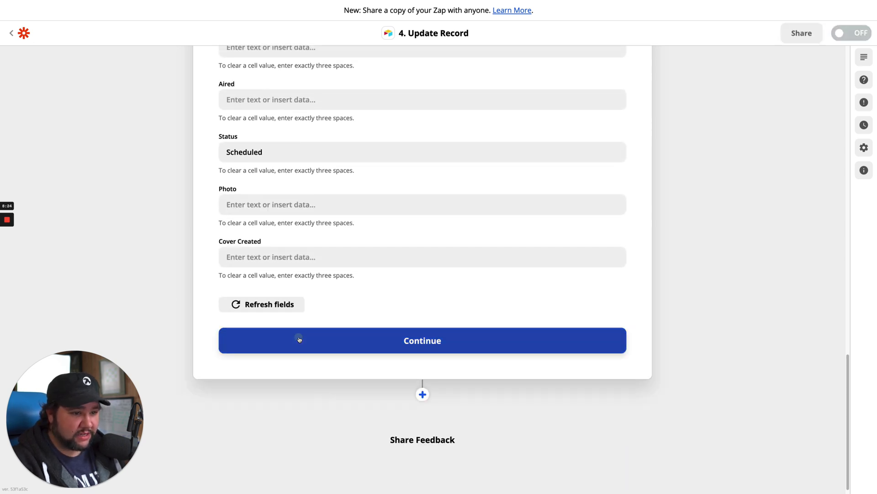
pyautogui.click(422, 340)
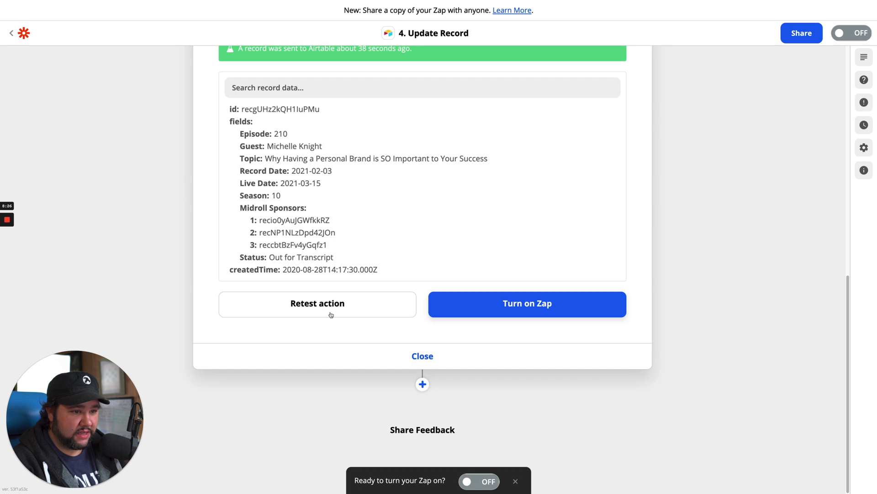
pyautogui.click(317, 303)
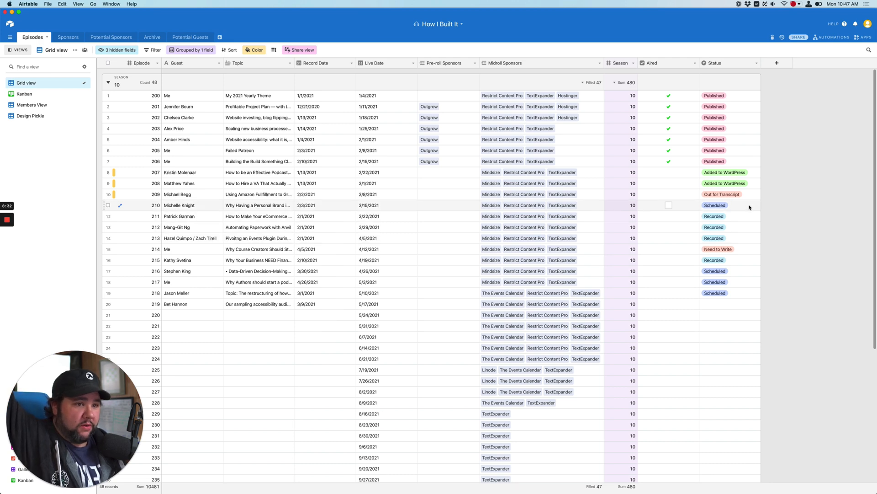
# Switch back from Airtable to the Zapier editor with Cmd+Tab.
pyautogui.press('cmd+tab')
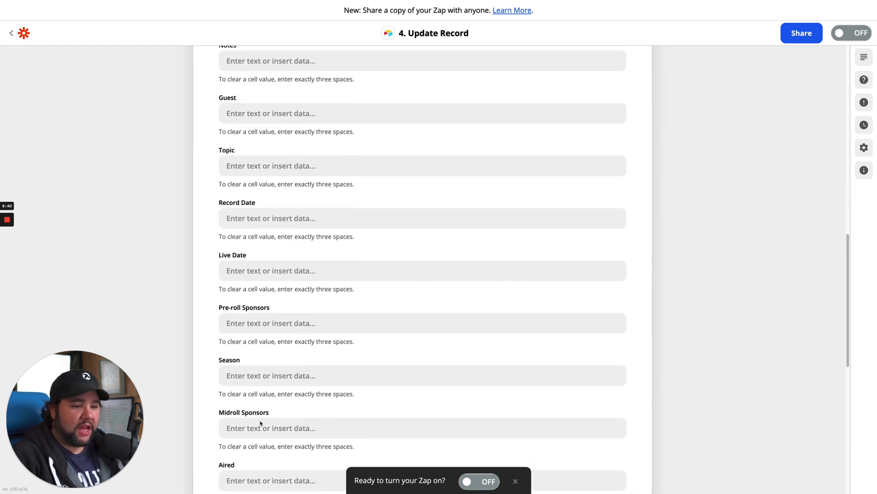
# Set the Status value back to Out for Transcript and continue.
pyautogui.click(423, 421)
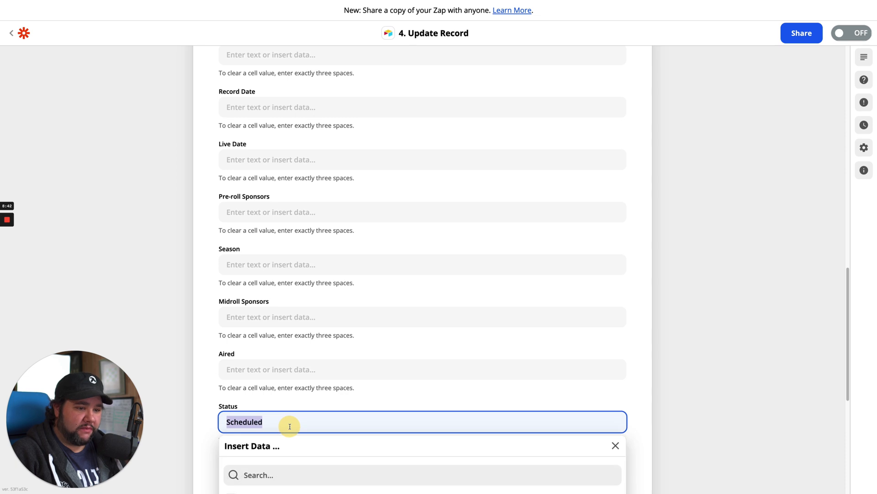
pyautogui.write('Out for')
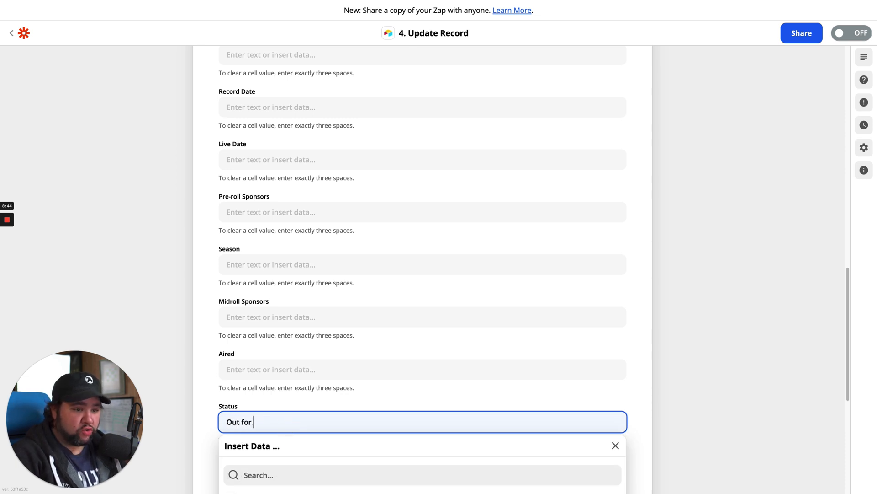
pyautogui.write('Transc')
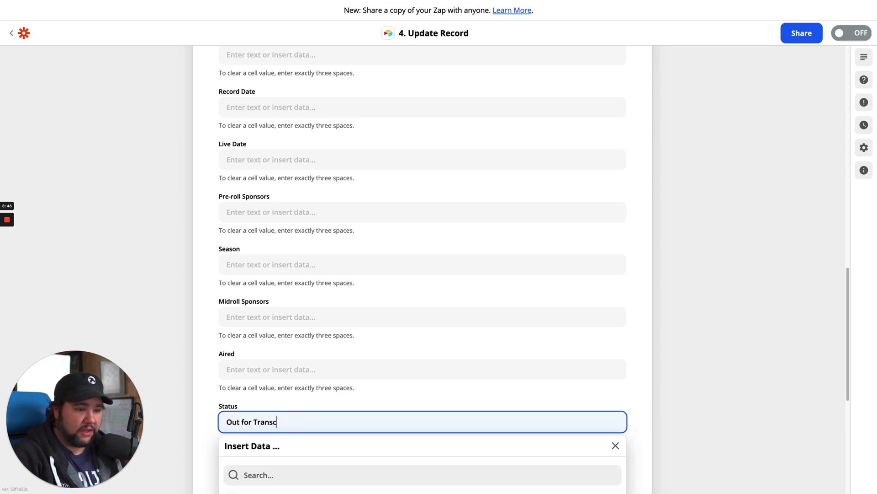
pyautogui.write('ript')
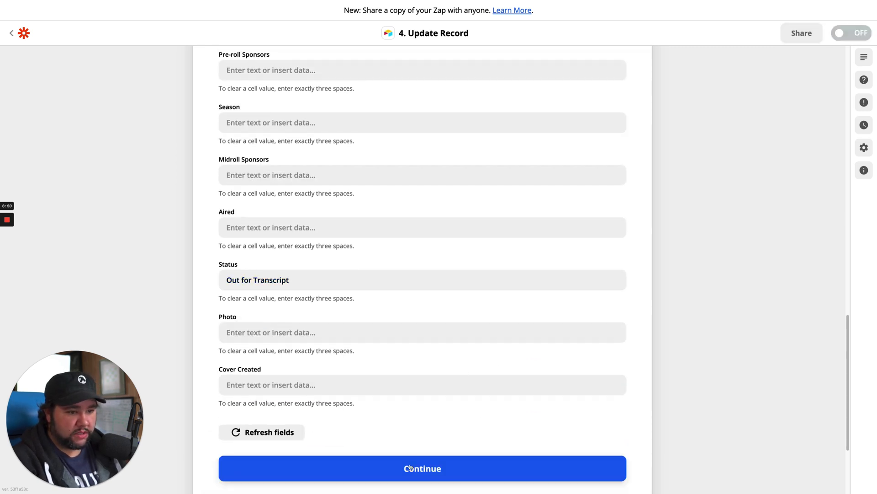
pyautogui.click(423, 468)
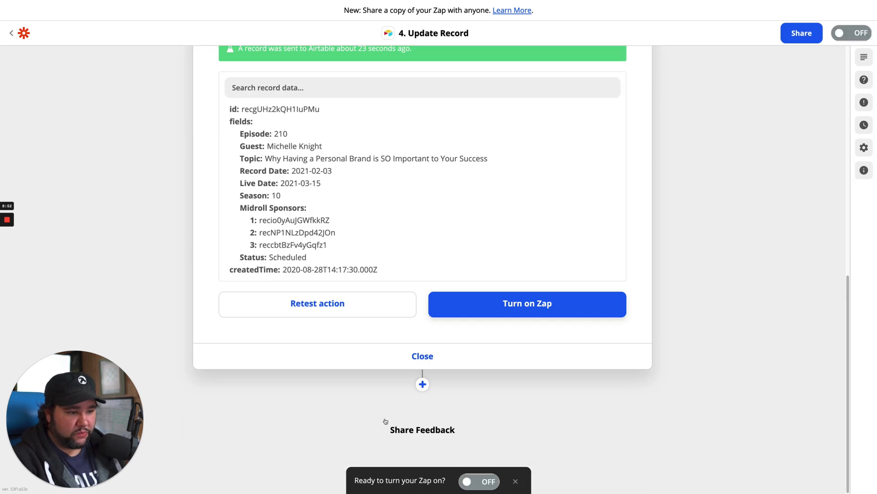
# Turn the Zap on.
pyautogui.click(527, 303)
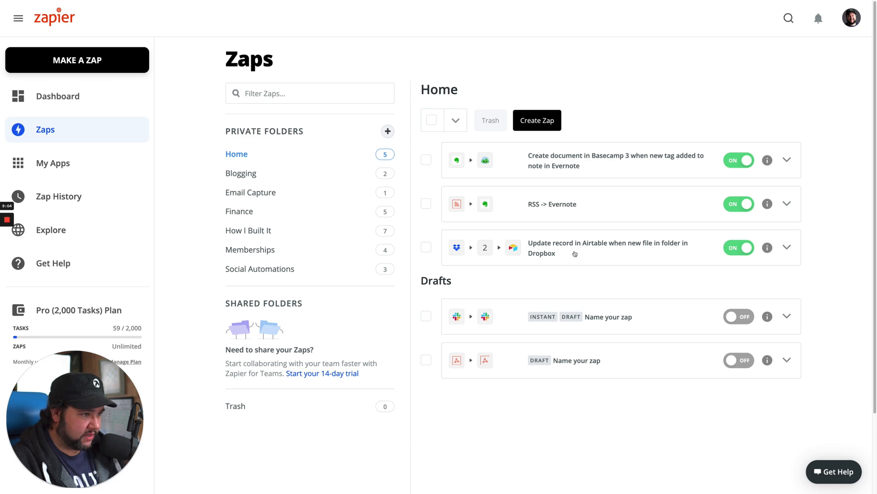
# Reopen the Zap from the list and start renaming it 'Update Airtab…'.
pyautogui.click(608, 248)
pyautogui.write('U')
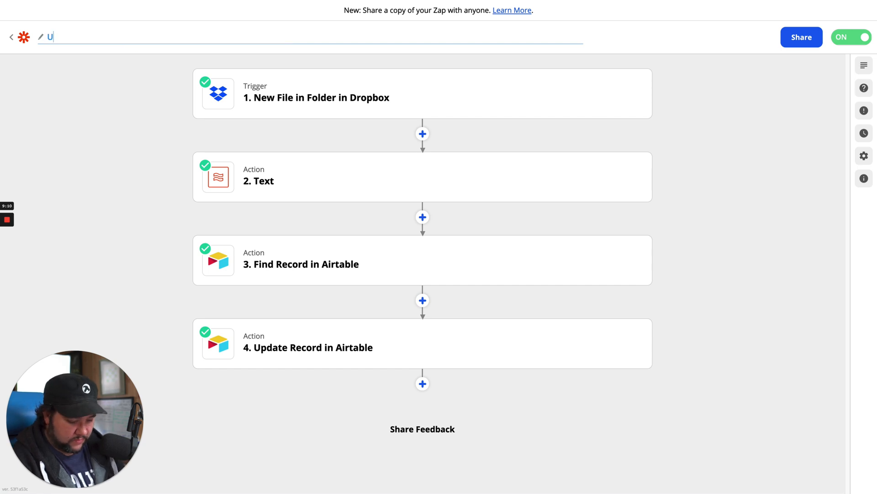
pyautogui.write('pdate Airtab')
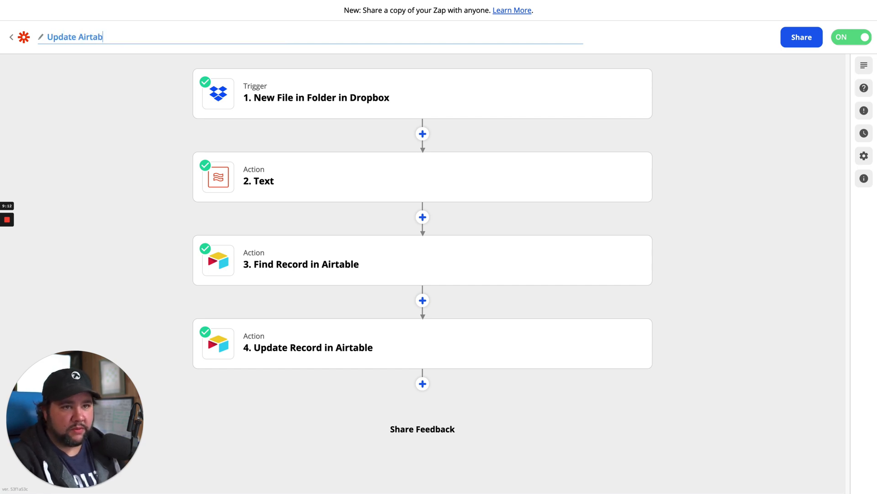